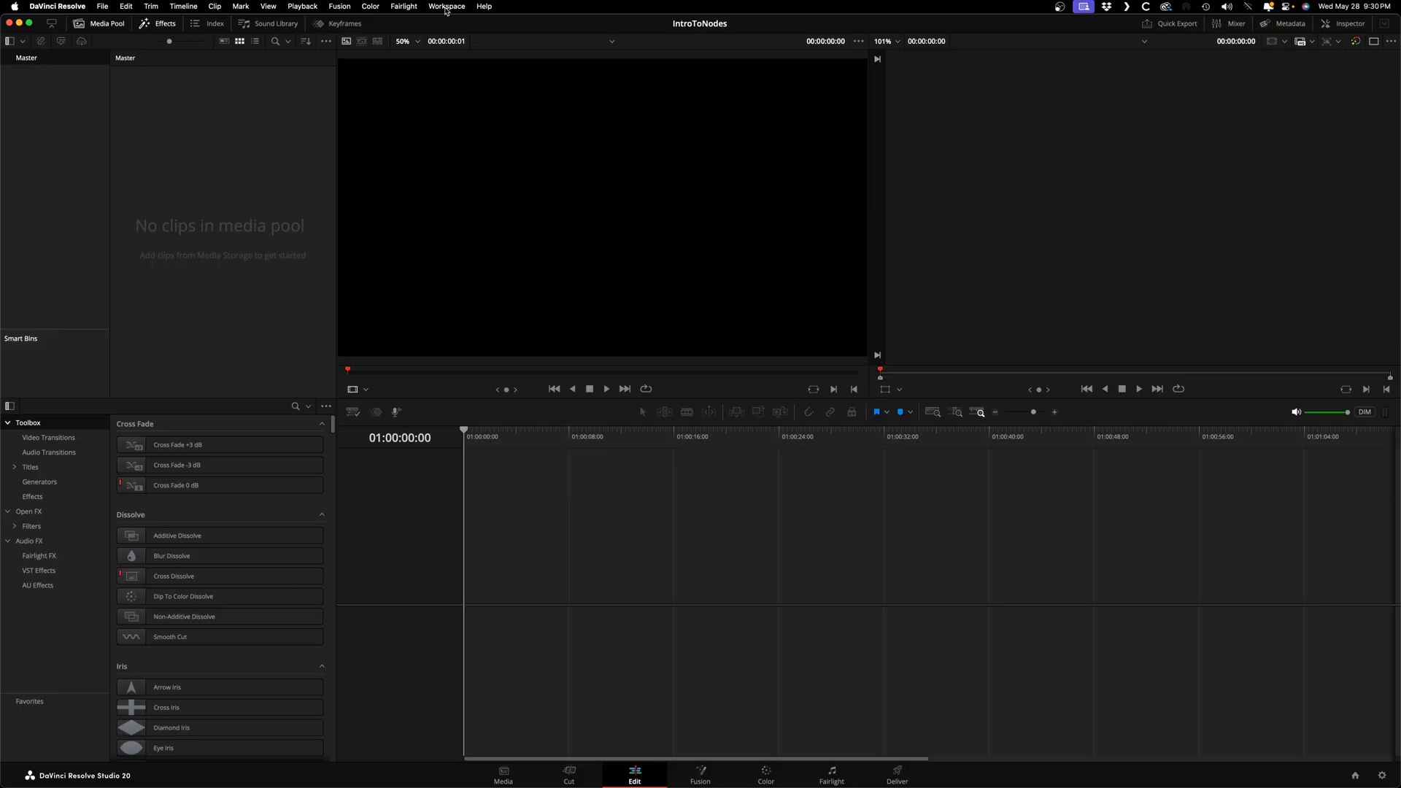
Step: Reset the UI layout via the Workspace menu and create a new empty timeline
click(444, 6)
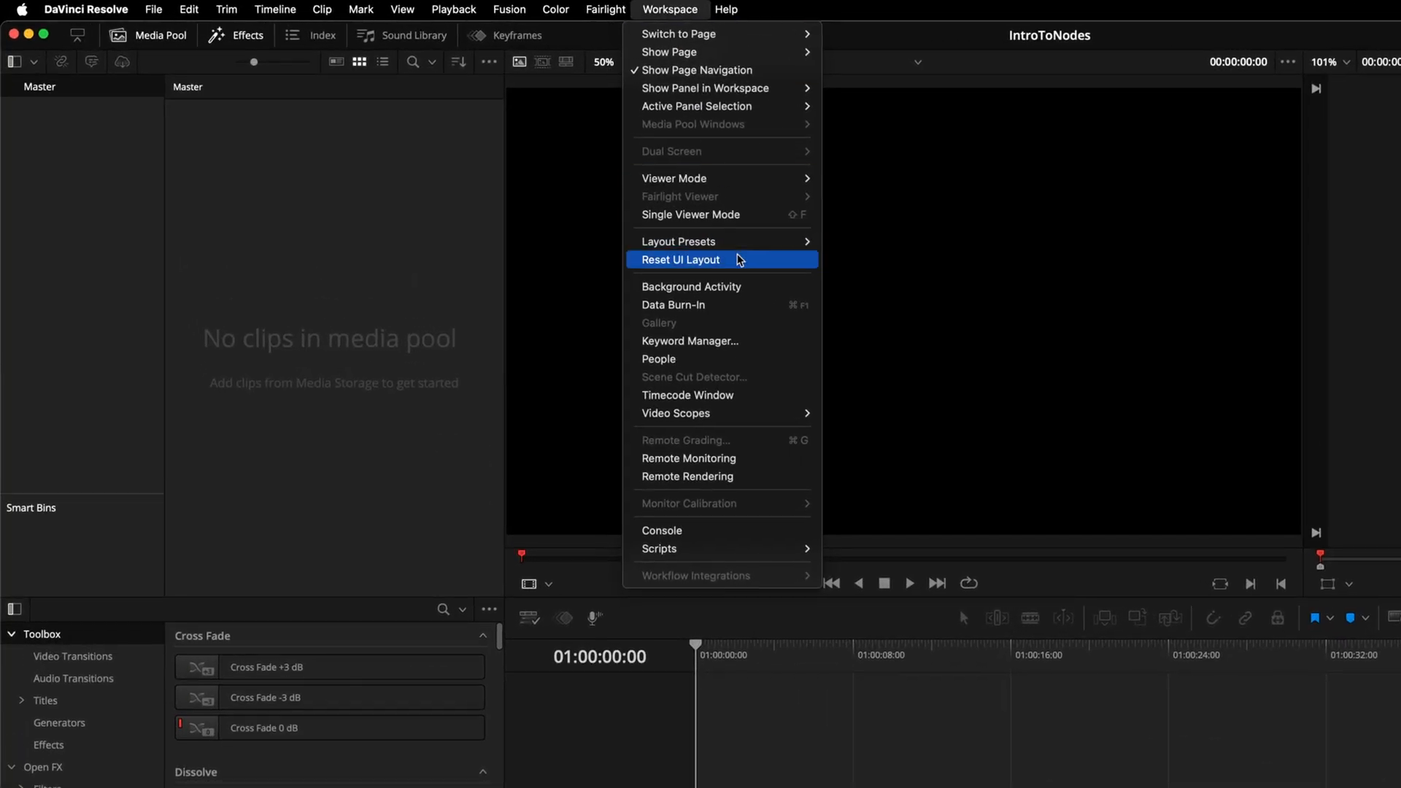
click(680, 259)
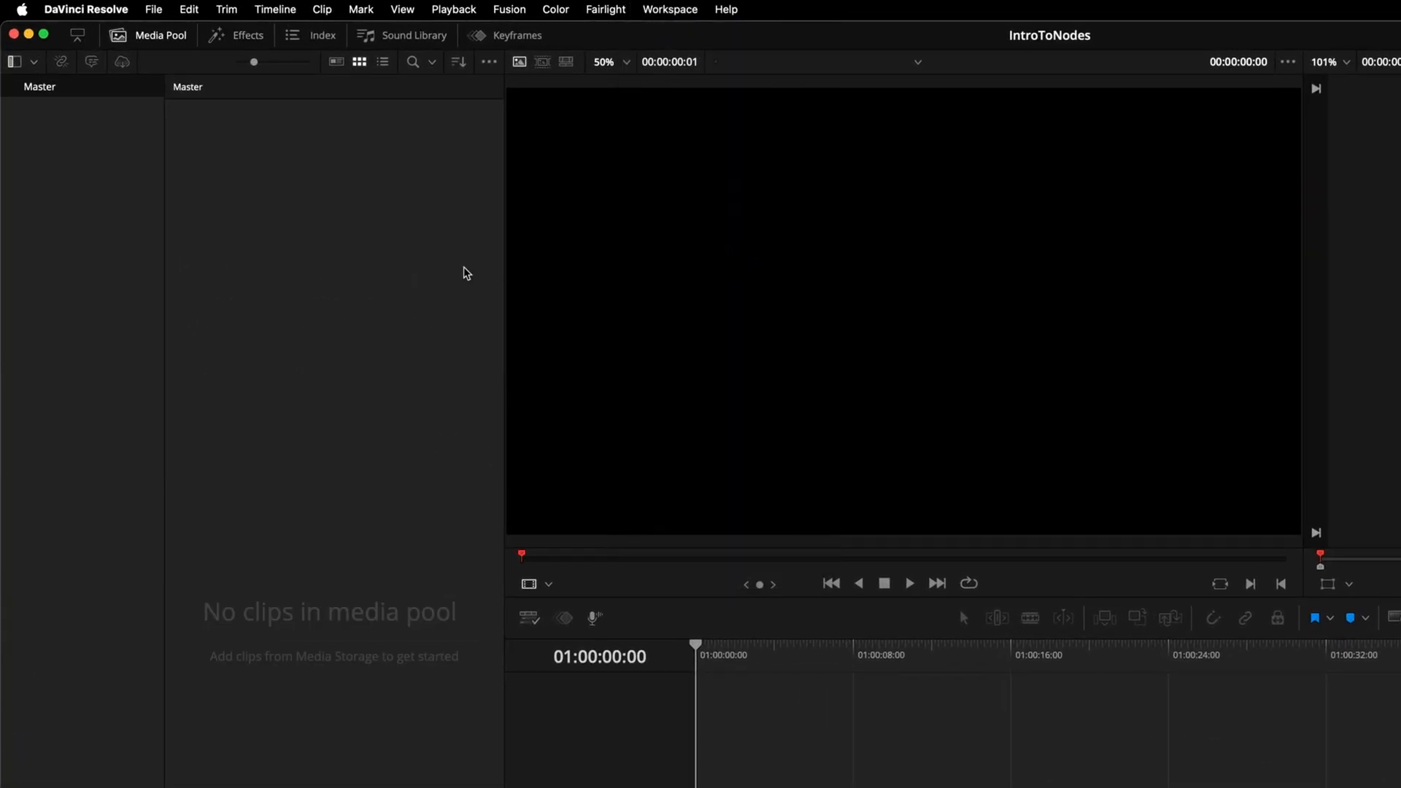
mouse_move(438, 274)
text(Fusio)
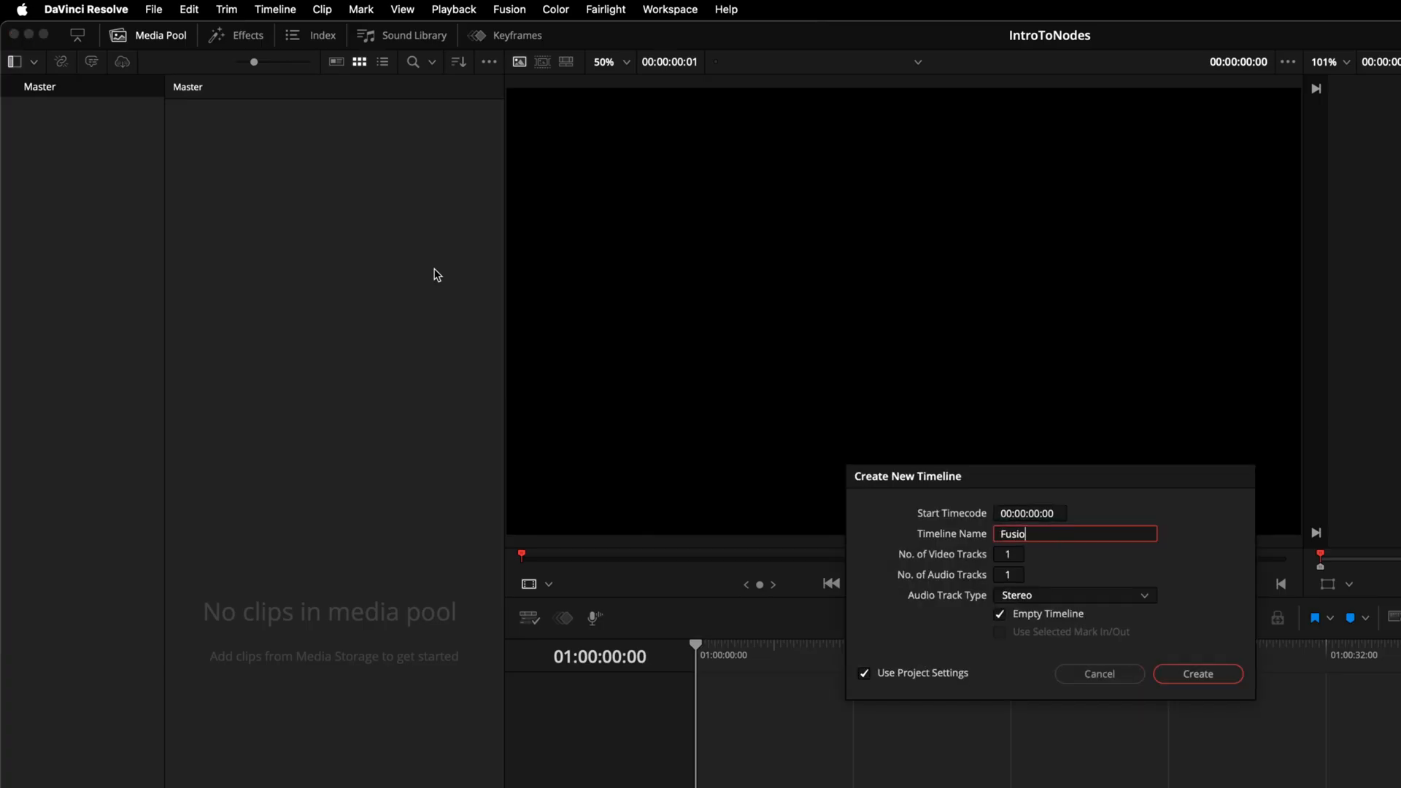
click(1196, 674)
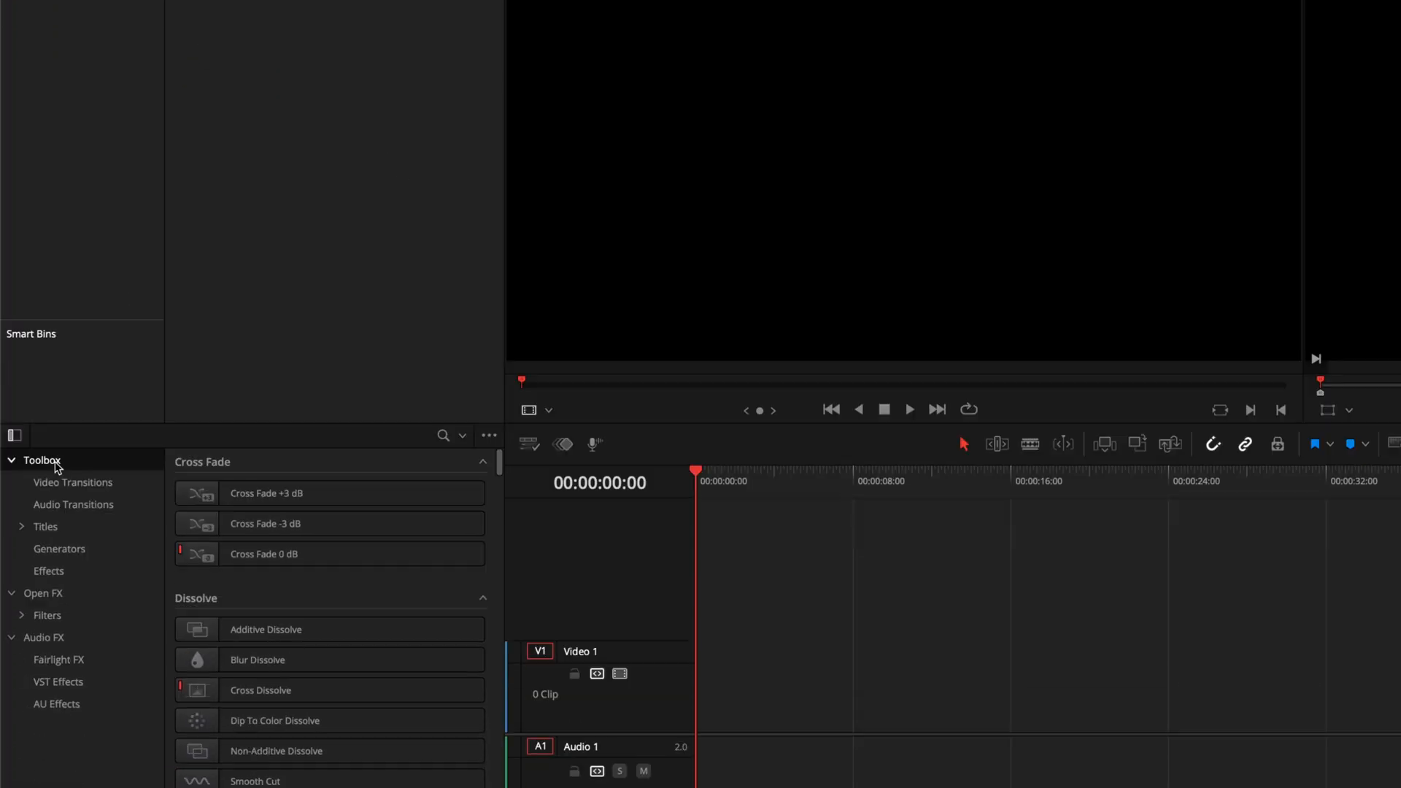
Step: Place a Fusion Composition from Effects on Video 1 and open the Fusion page
click(49, 570)
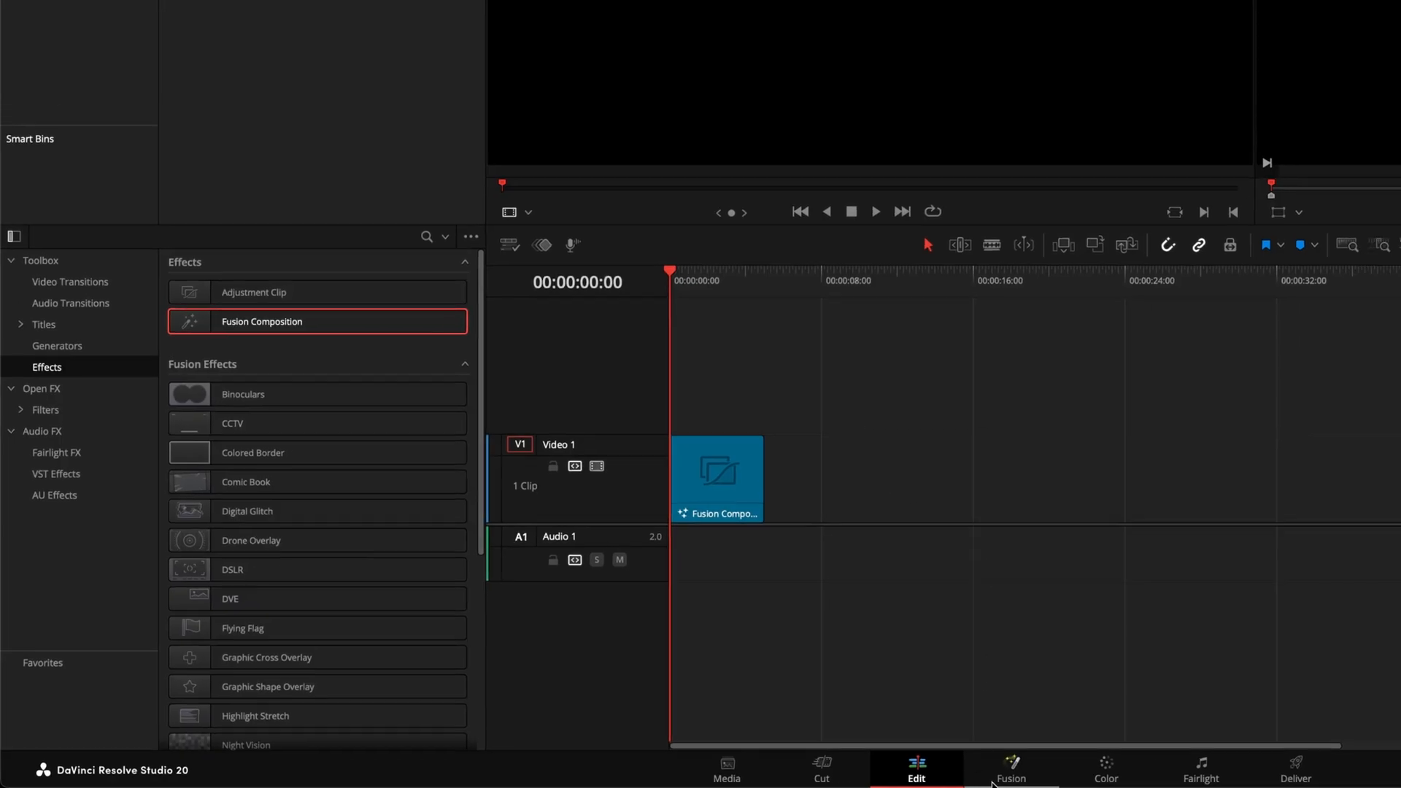
click(1010, 766)
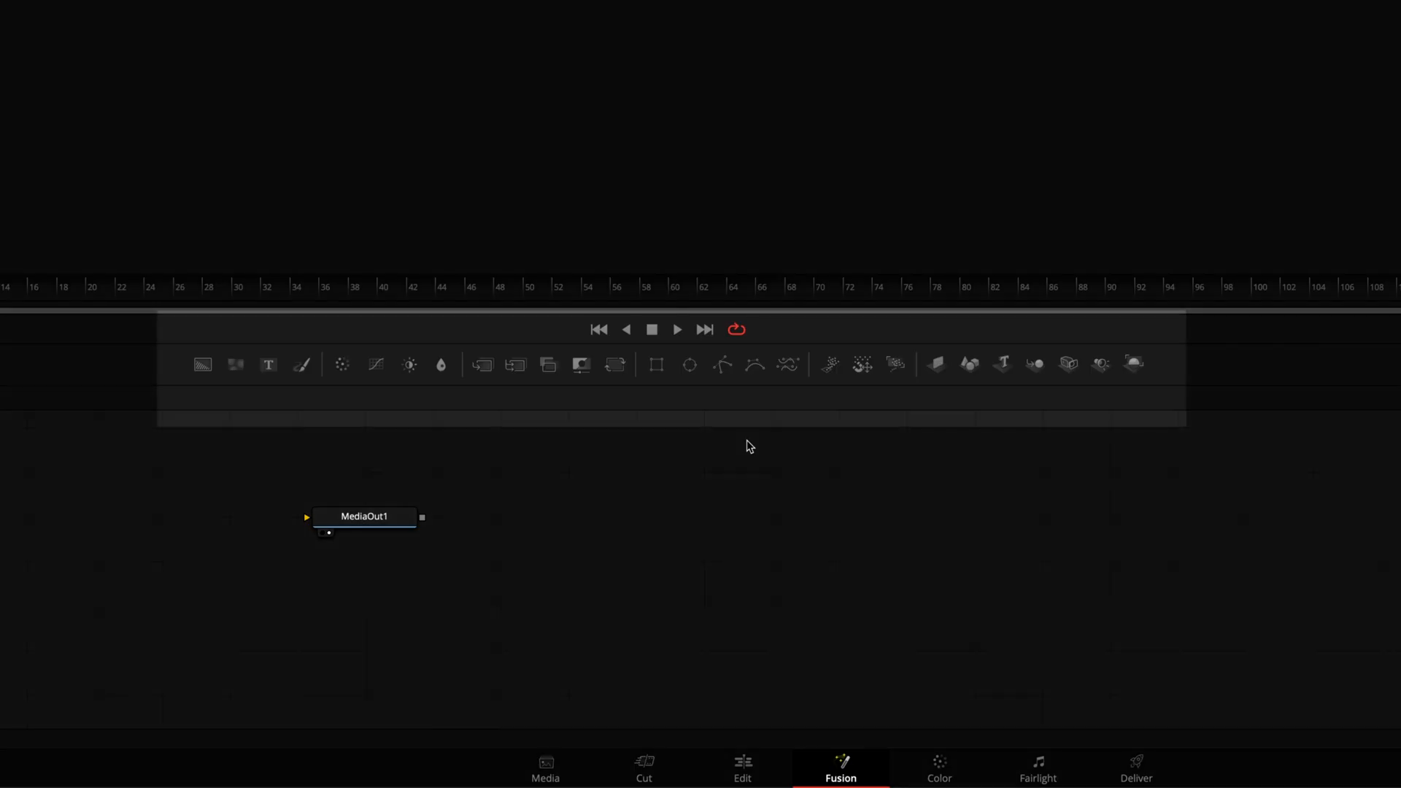
mouse_move(627, 386)
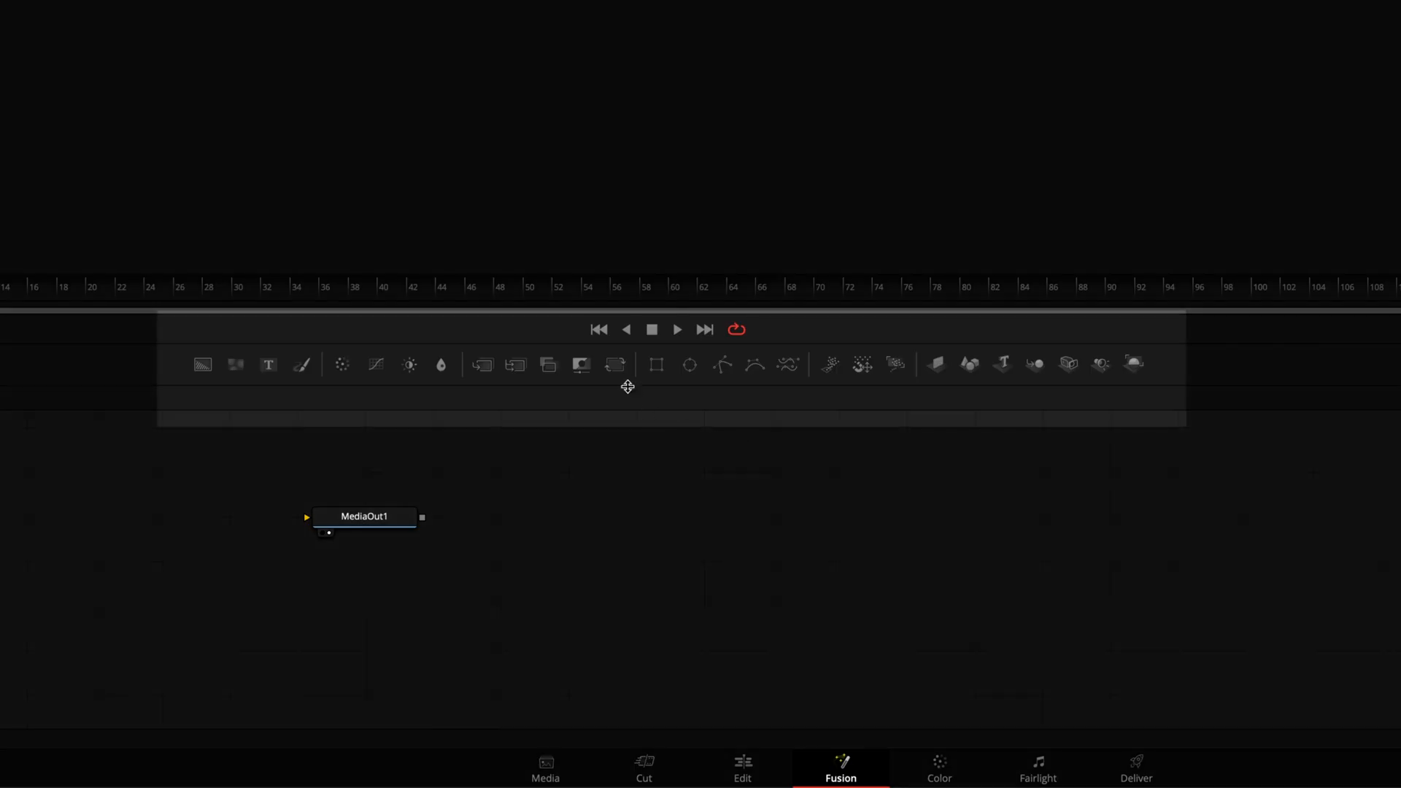
mouse_move(614, 365)
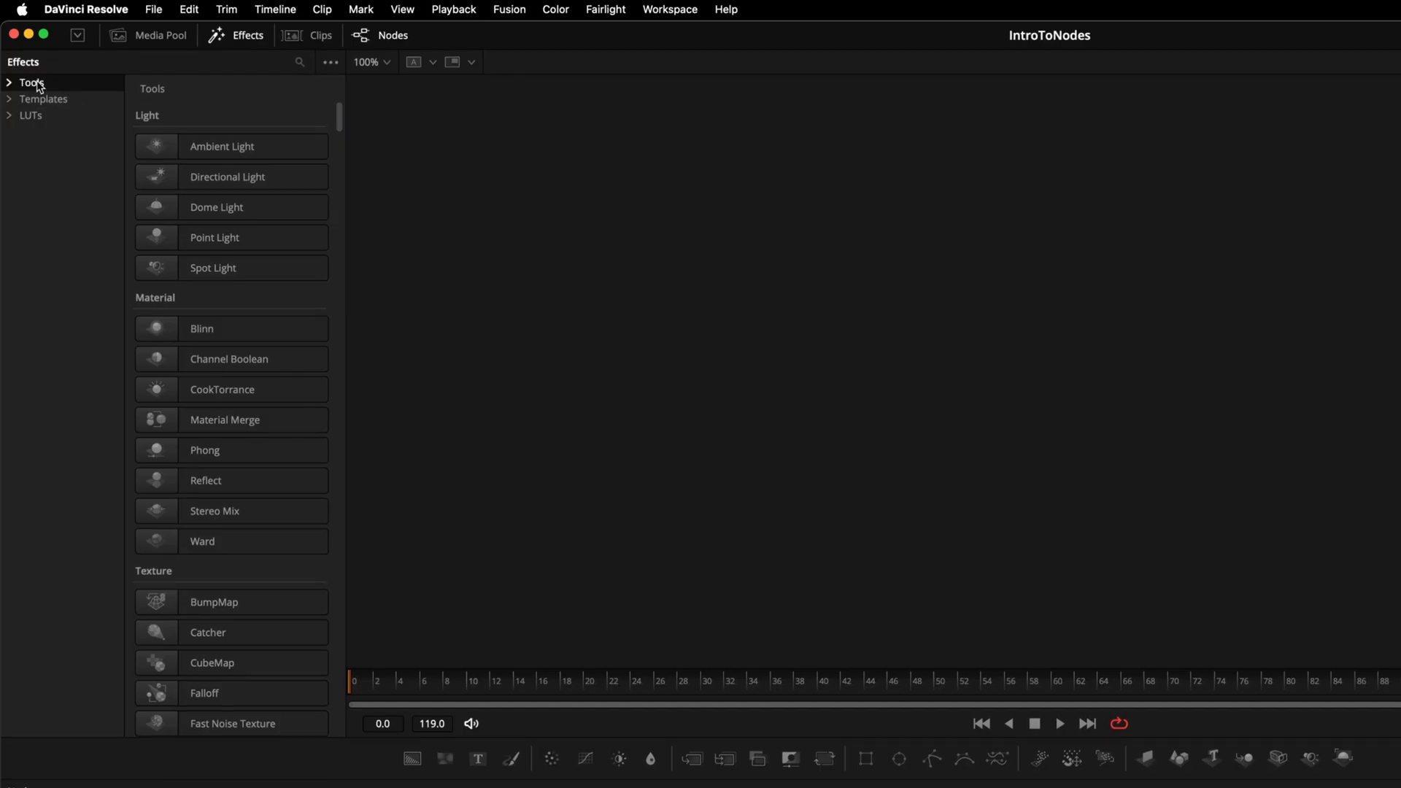
mouse_move(255, 81)
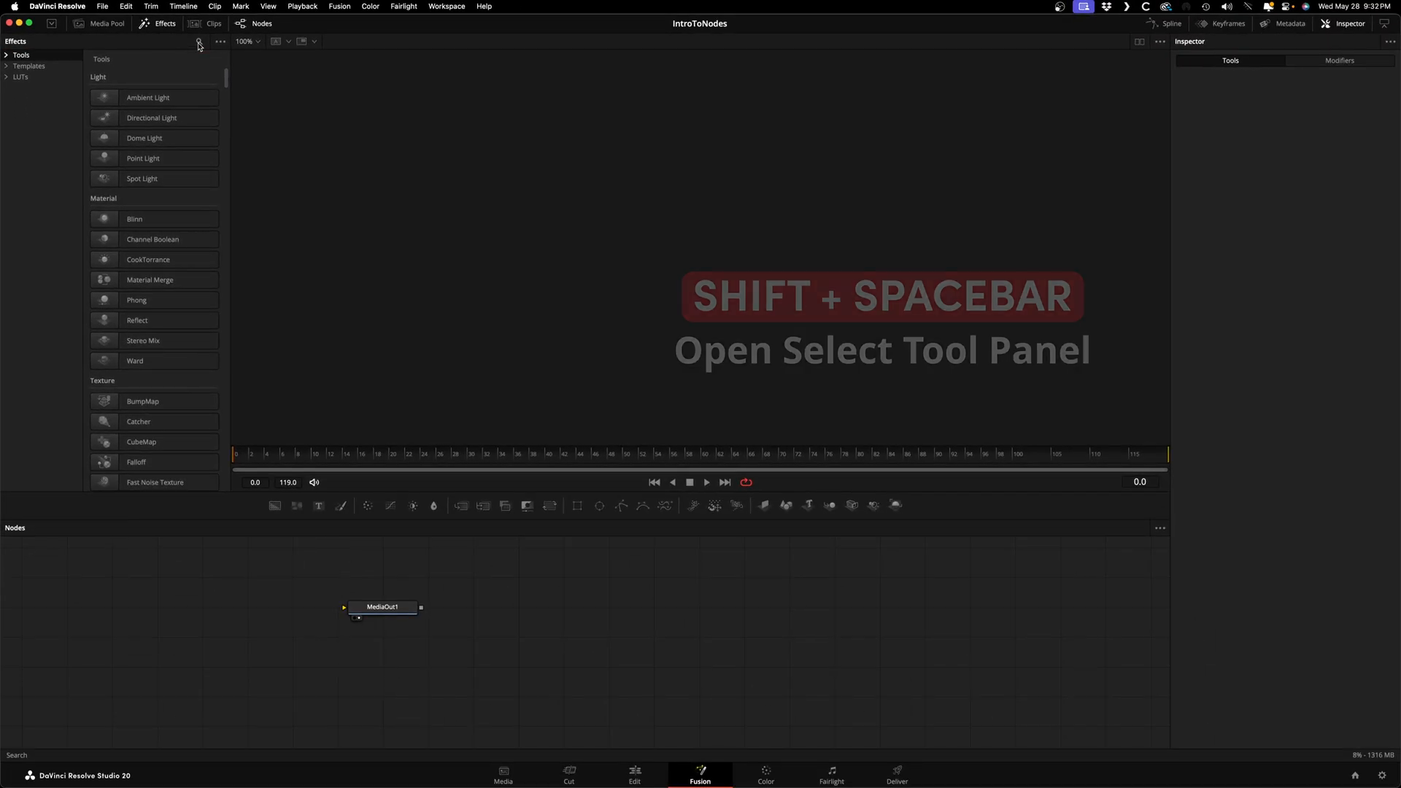
Step: Open the Select Tool search with Shift+Space to add a Merge node
key(shift+space)
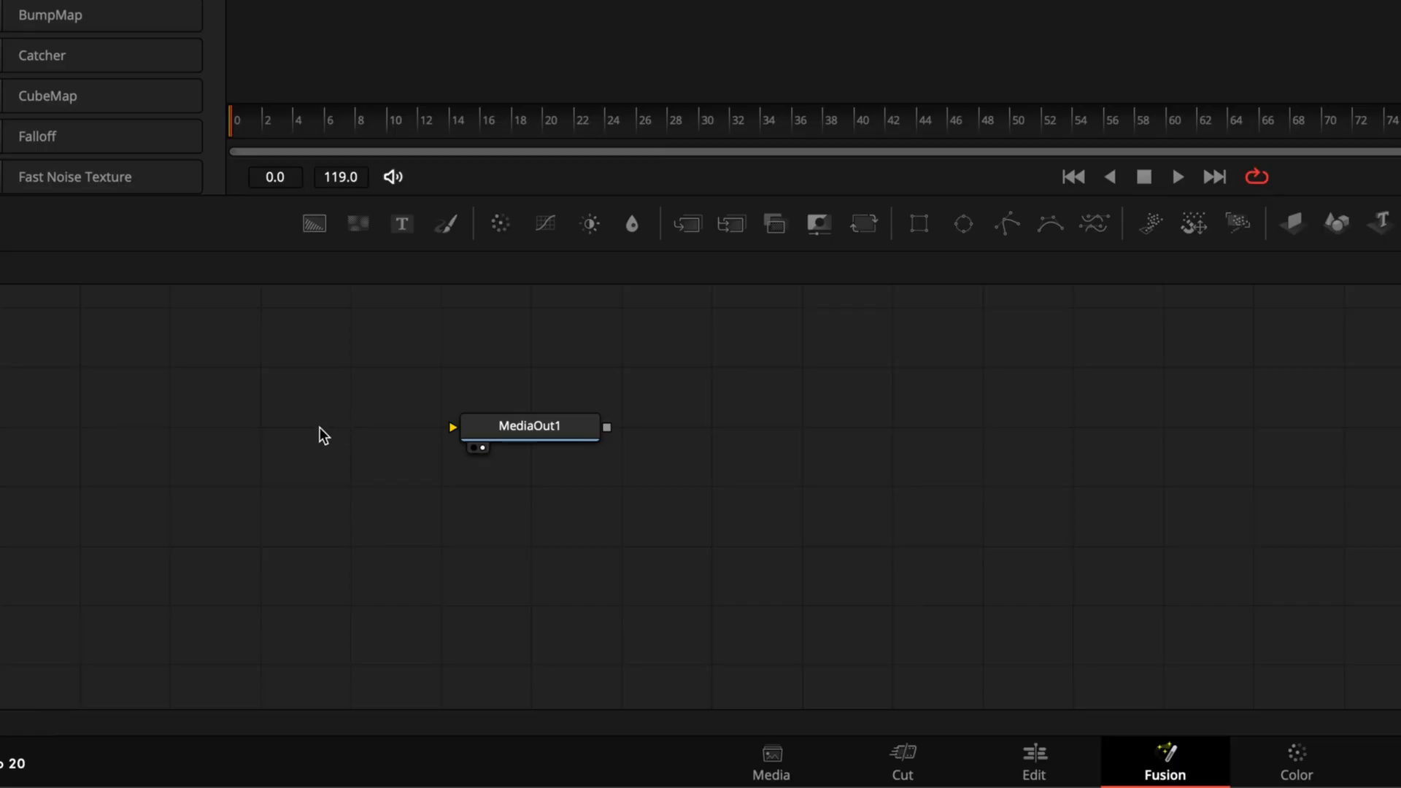
mouse_move(496, 525)
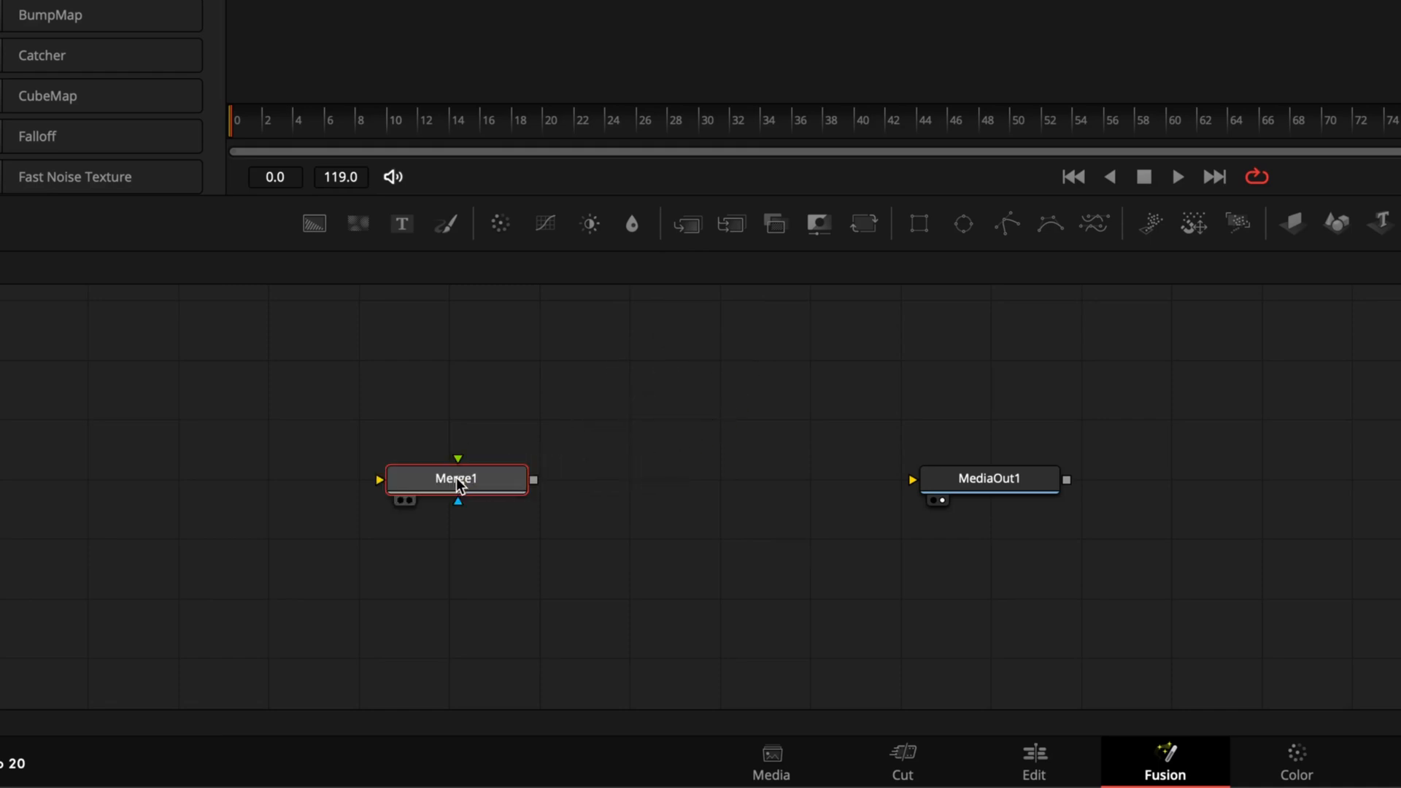
mouse_move(532, 486)
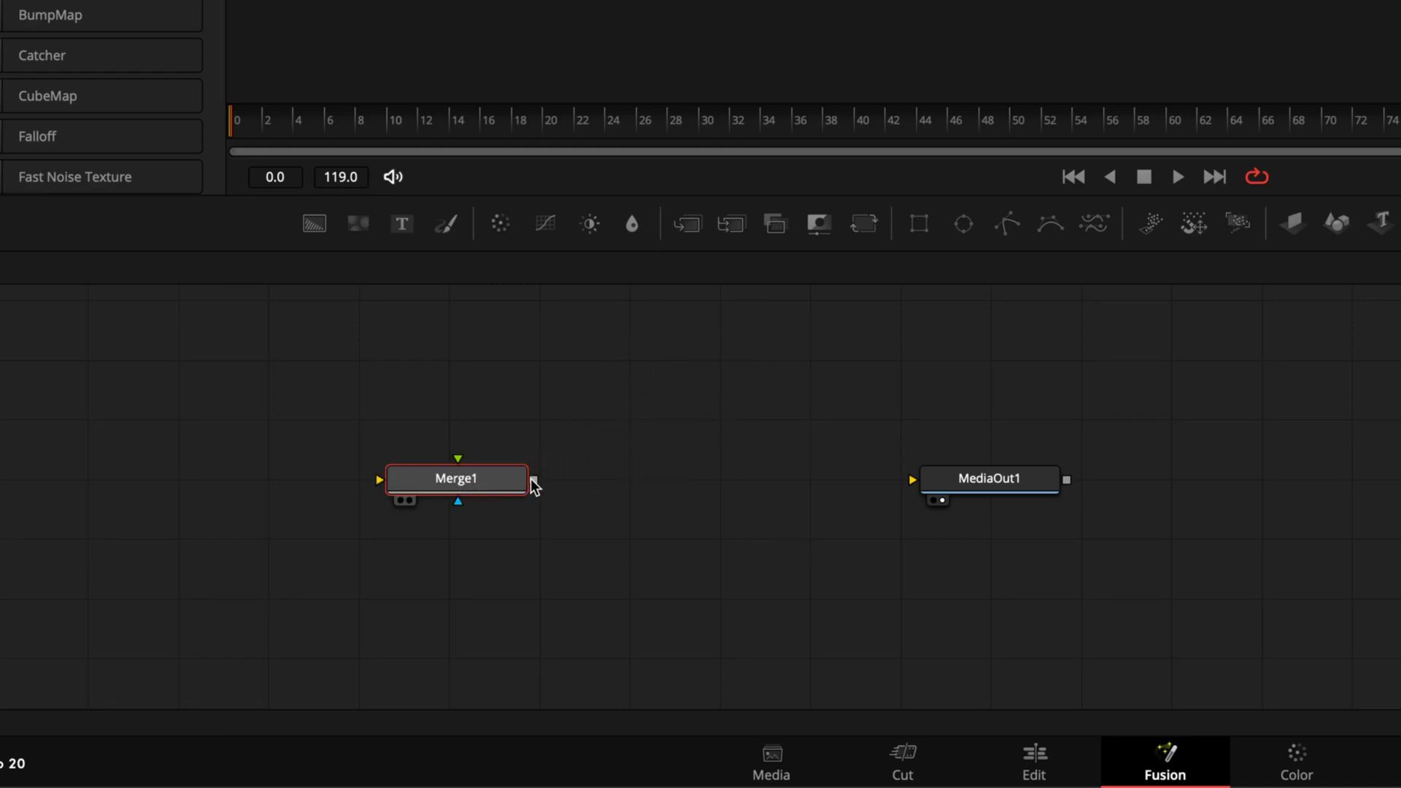
Step: Drag a link from Merge1's output square into MediaOut1
drag(529, 481, 938, 500)
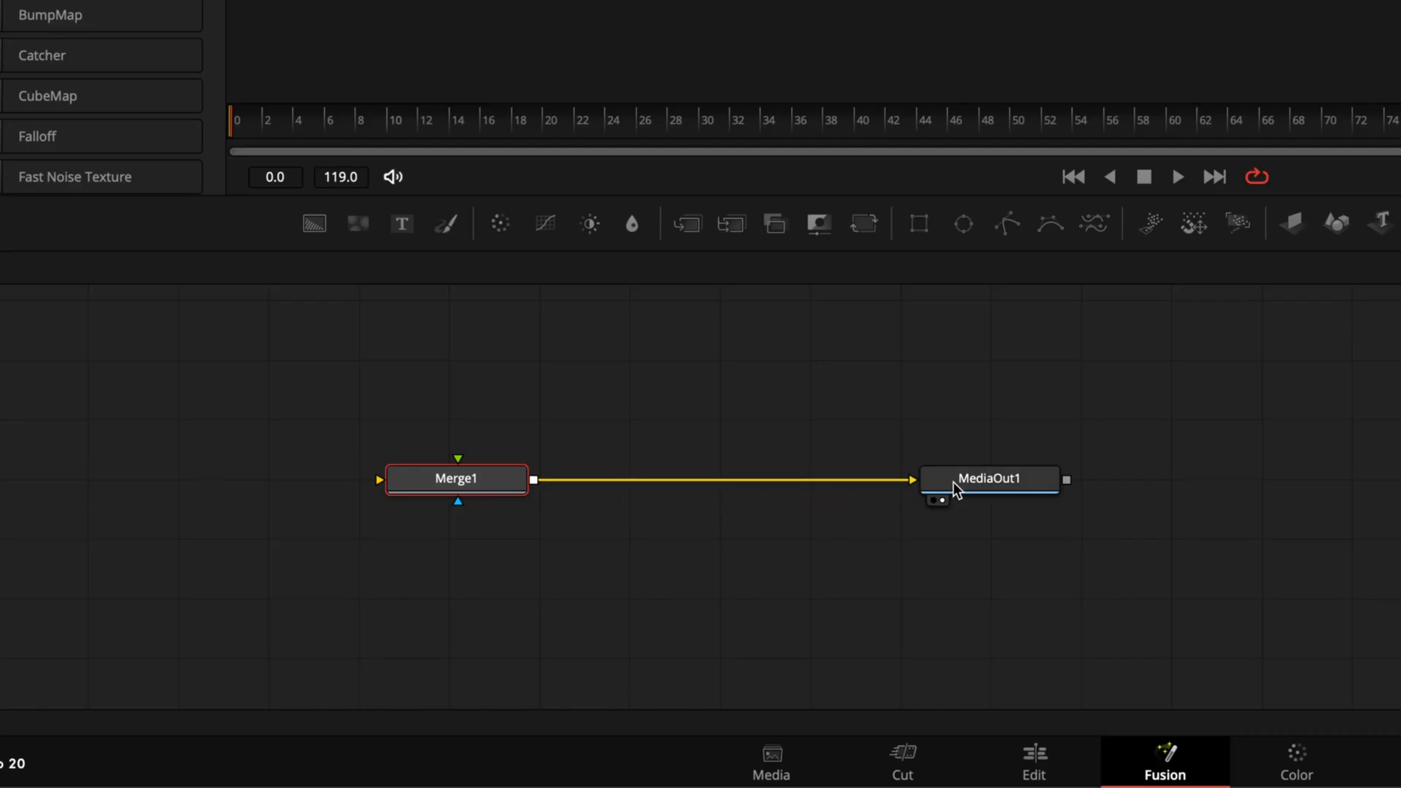
mouse_move(983, 478)
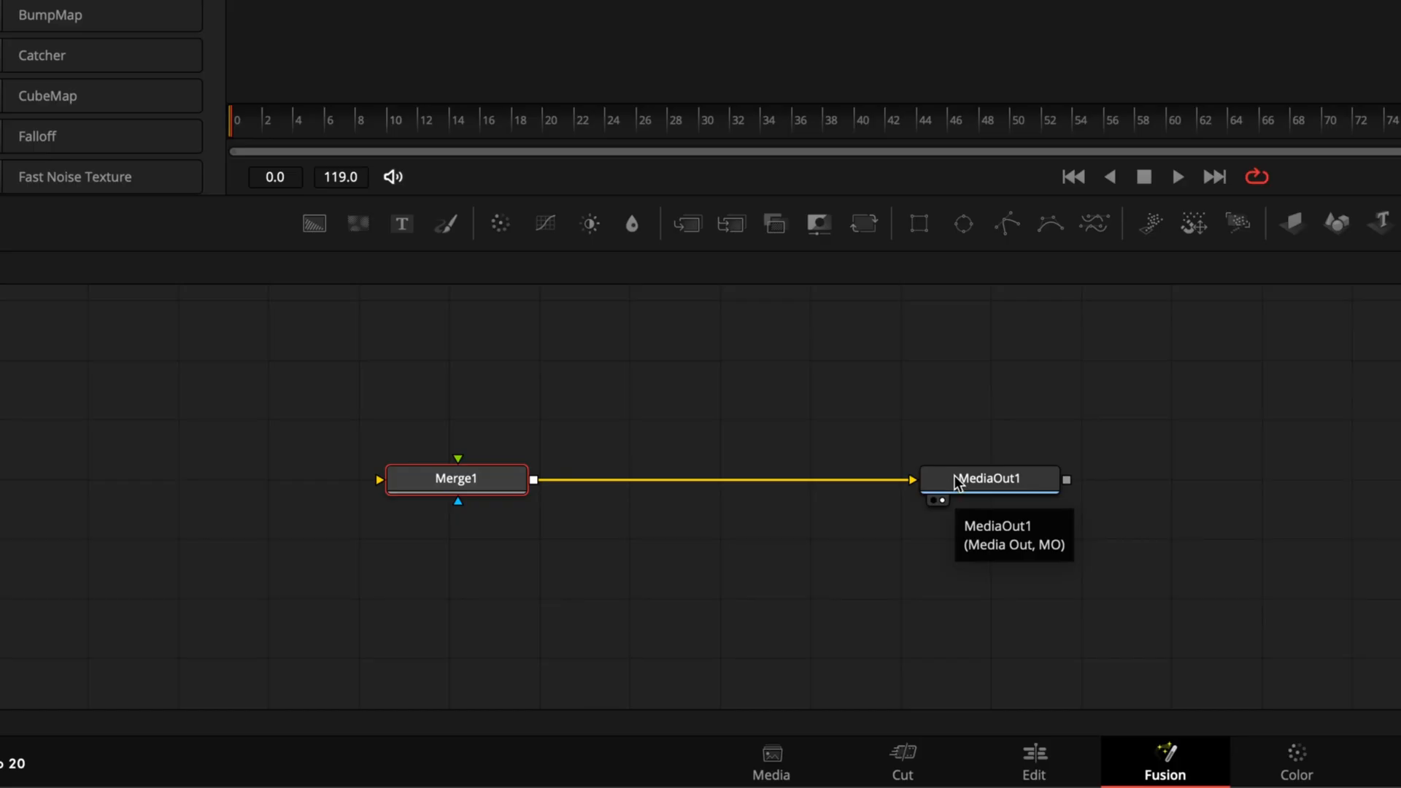
mouse_move(954, 437)
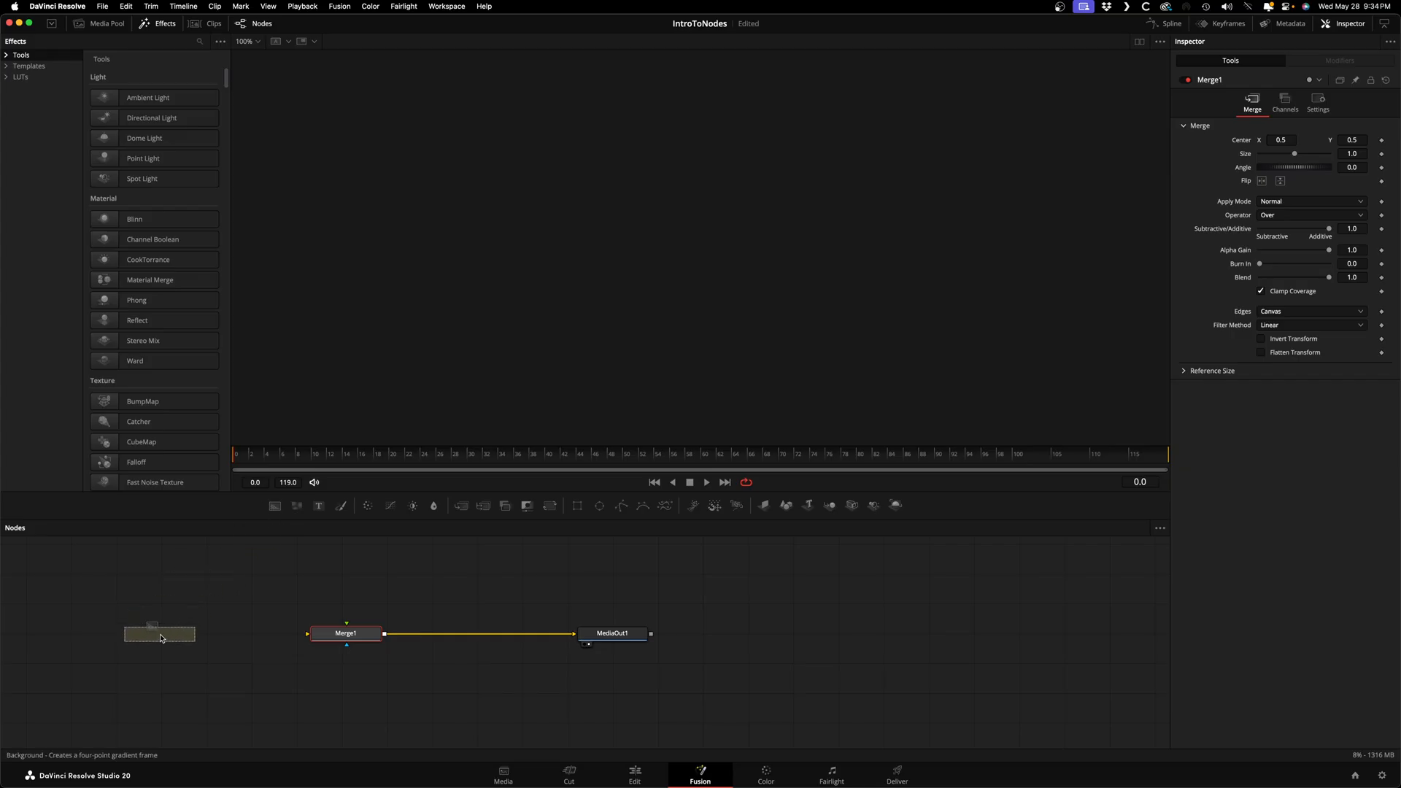
Step: Colour Background1 red, enter 'DaVinci Resolve' in Text1, and view the Merge1 result
click(159, 633)
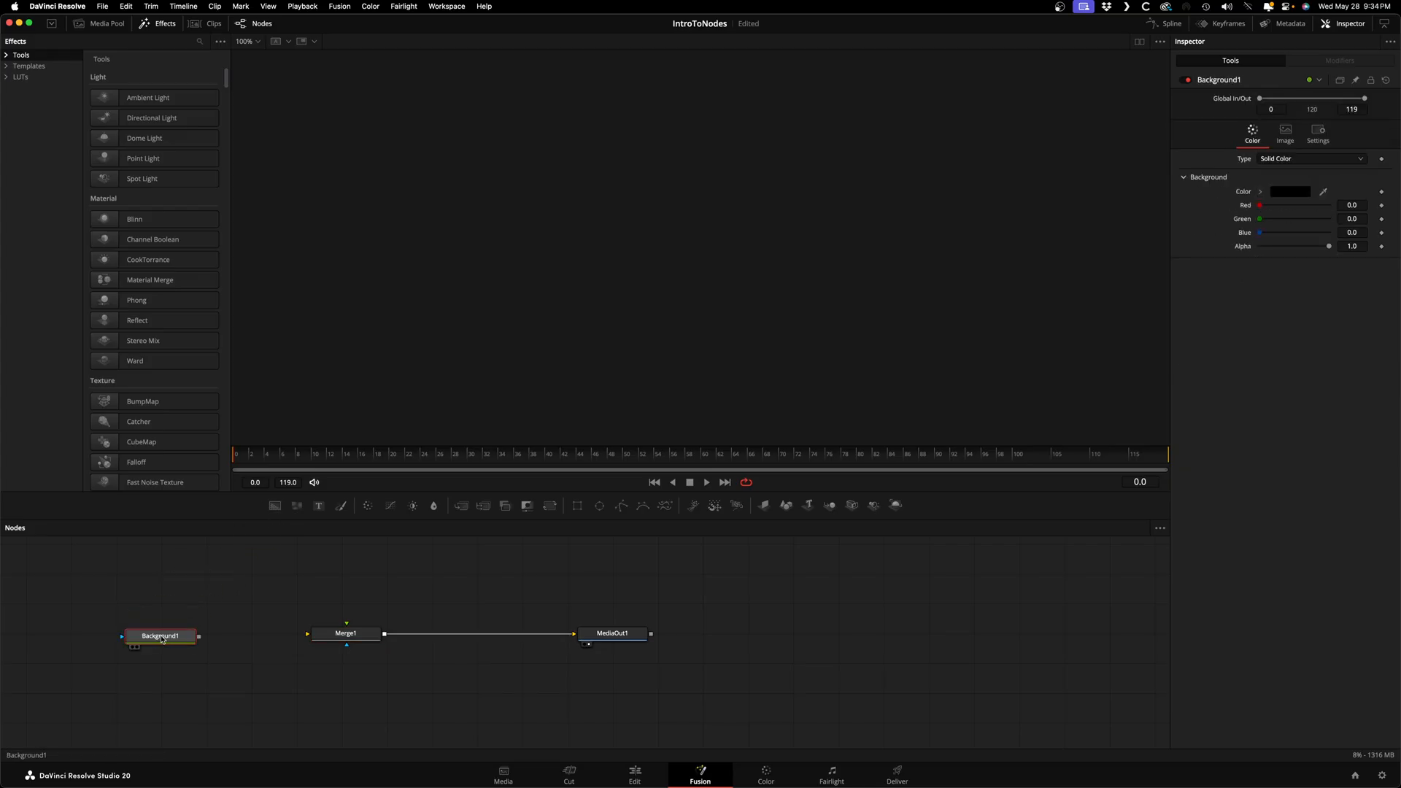
click(1290, 191)
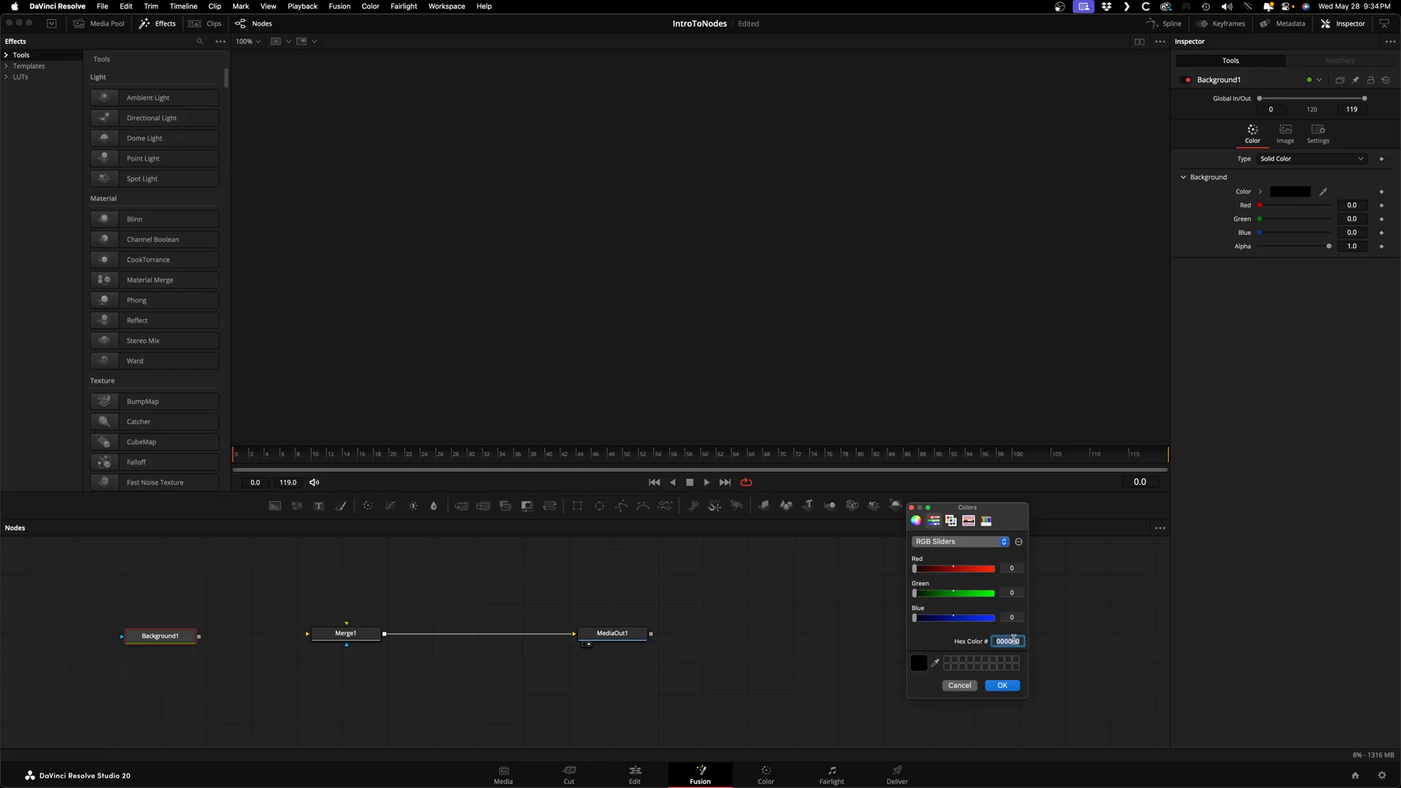
click(1000, 685)
text(Da)
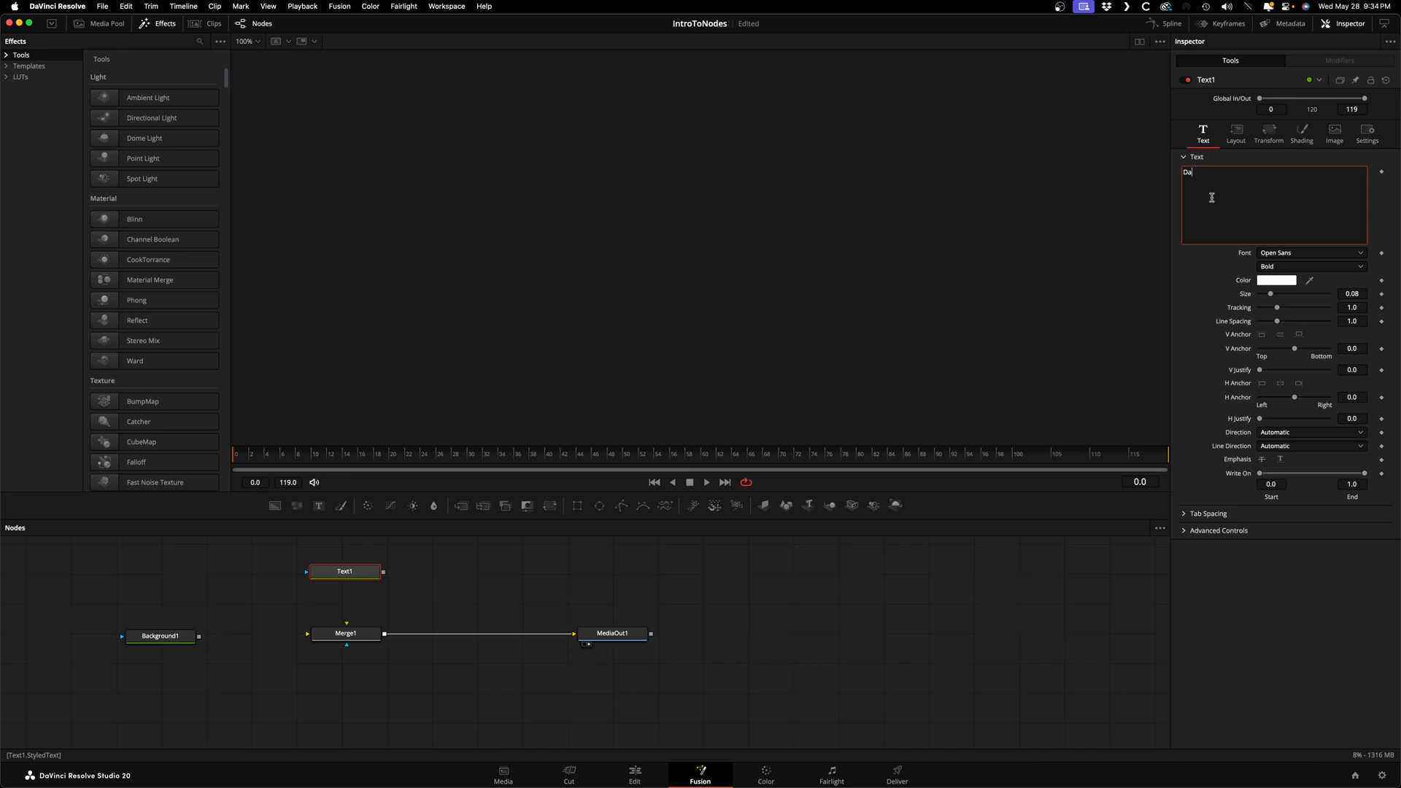
click(1277, 279)
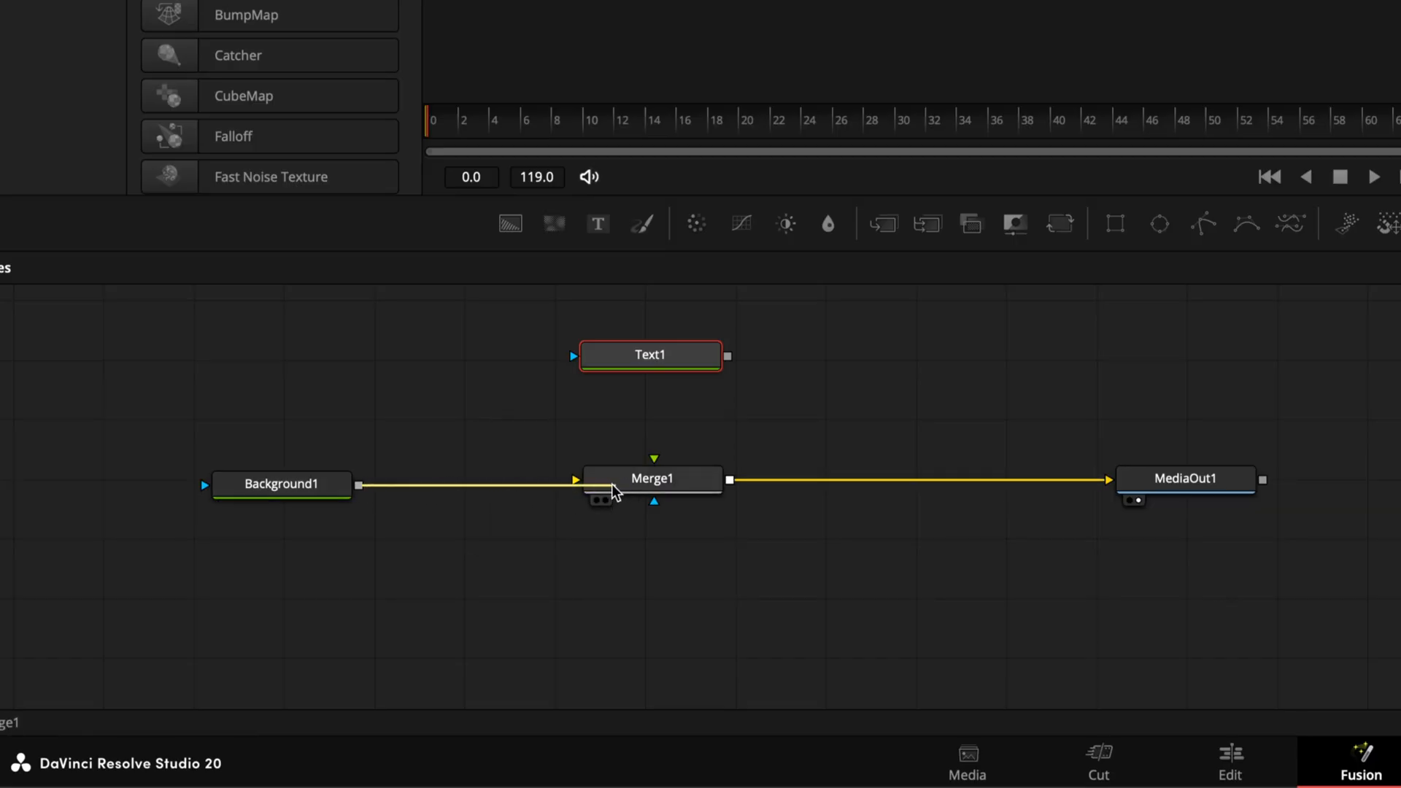
click(650, 355)
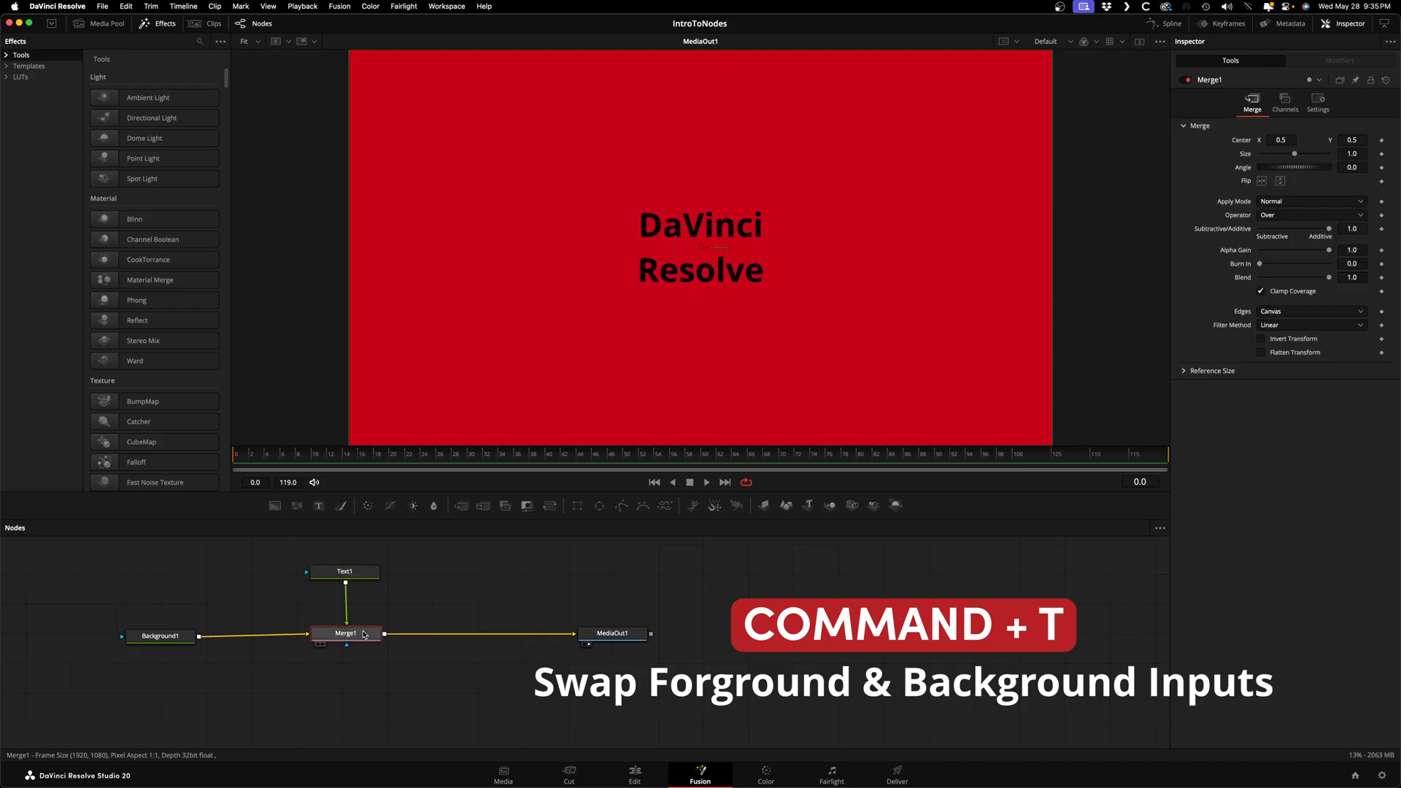
Step: Swap Merge1's foreground and background with Cmd+T, then swap them back
key(cmd+t)
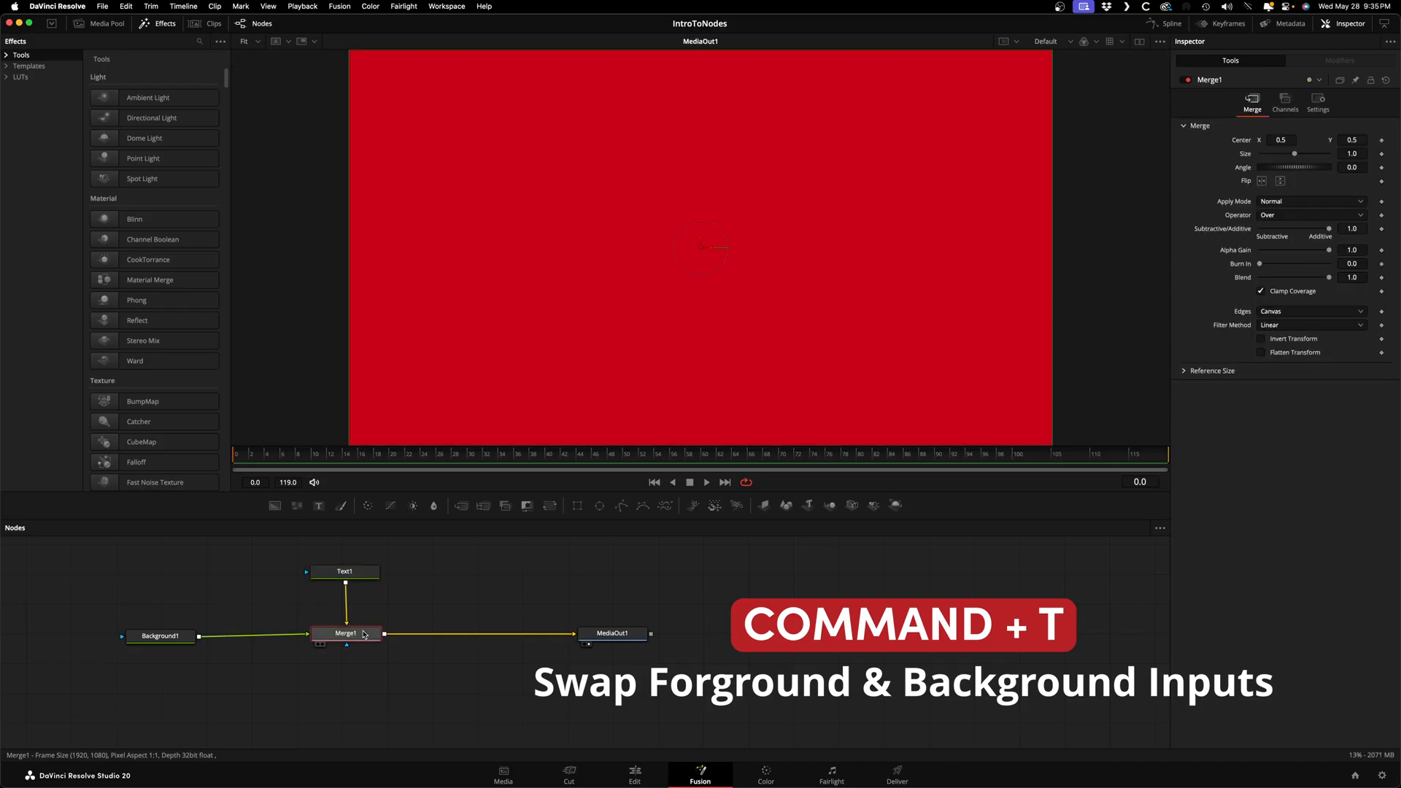
key(cmd+t)
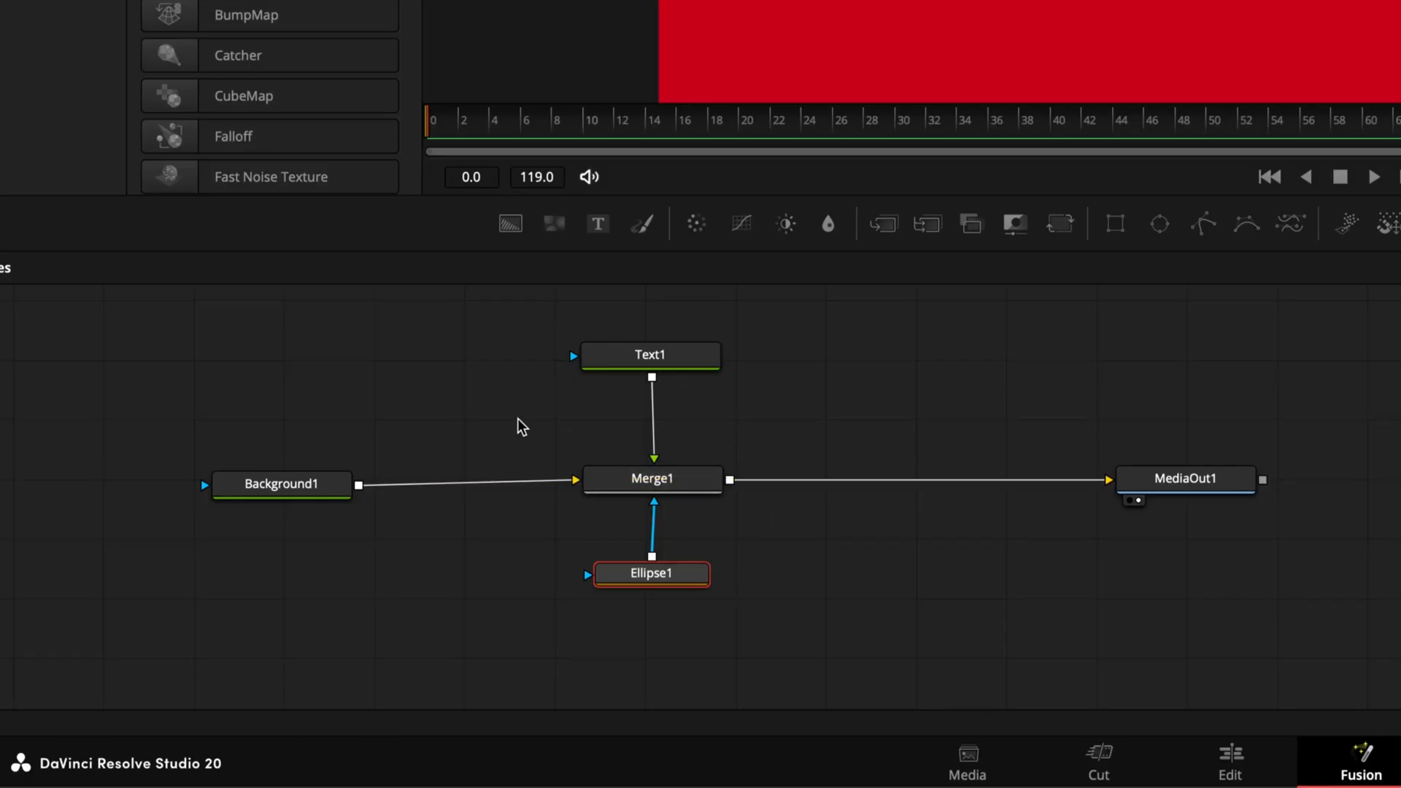
mouse_move(512, 421)
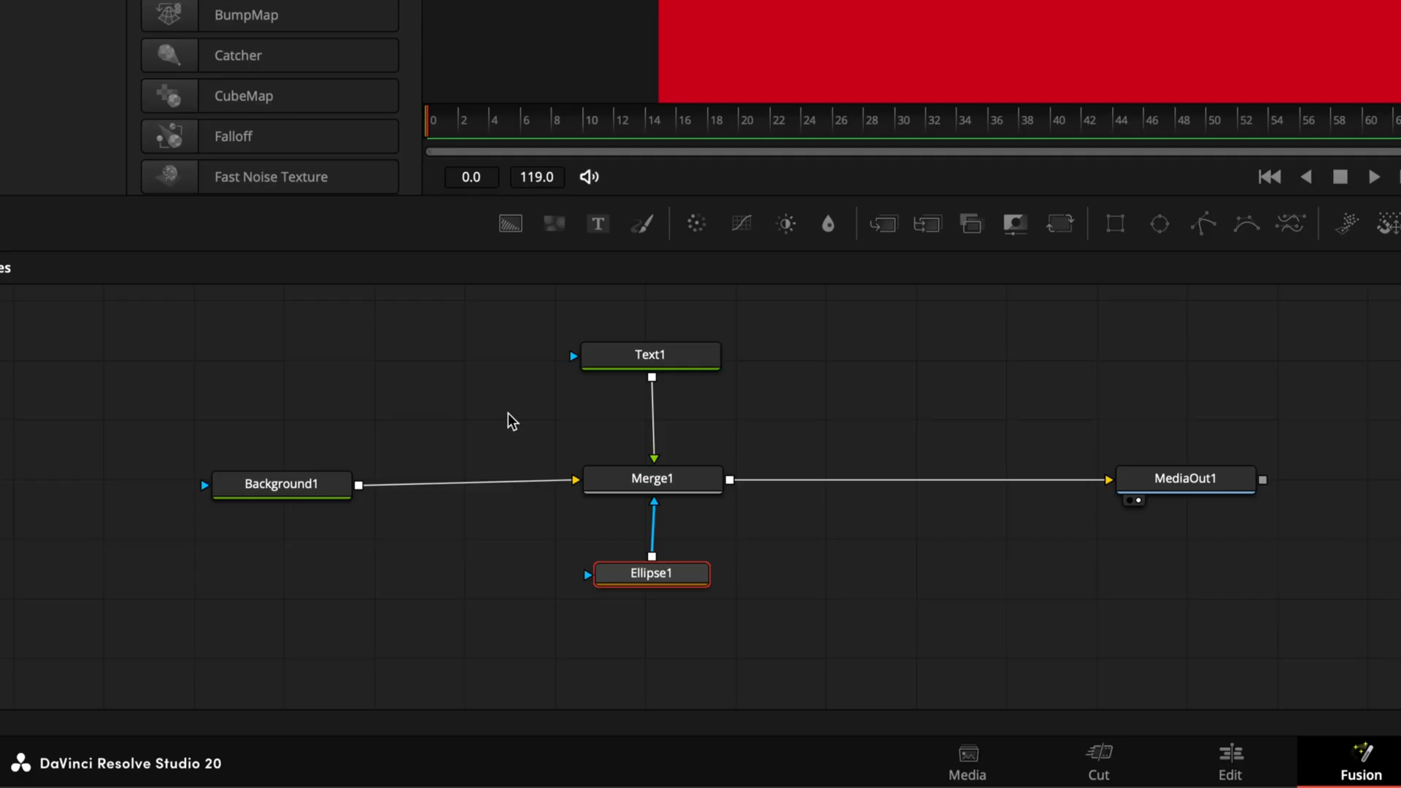
drag(282, 483, 626, 447)
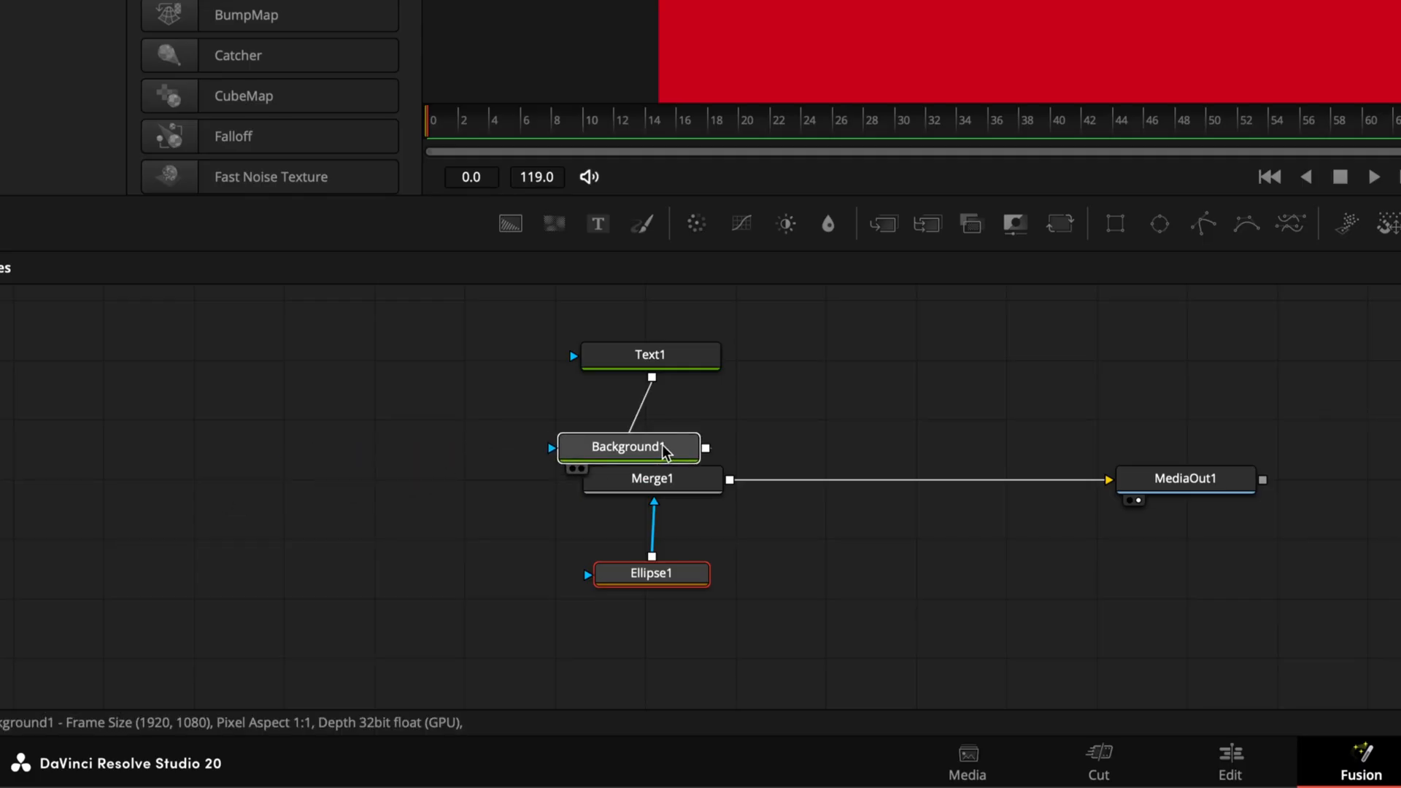
drag(628, 446, 871, 438)
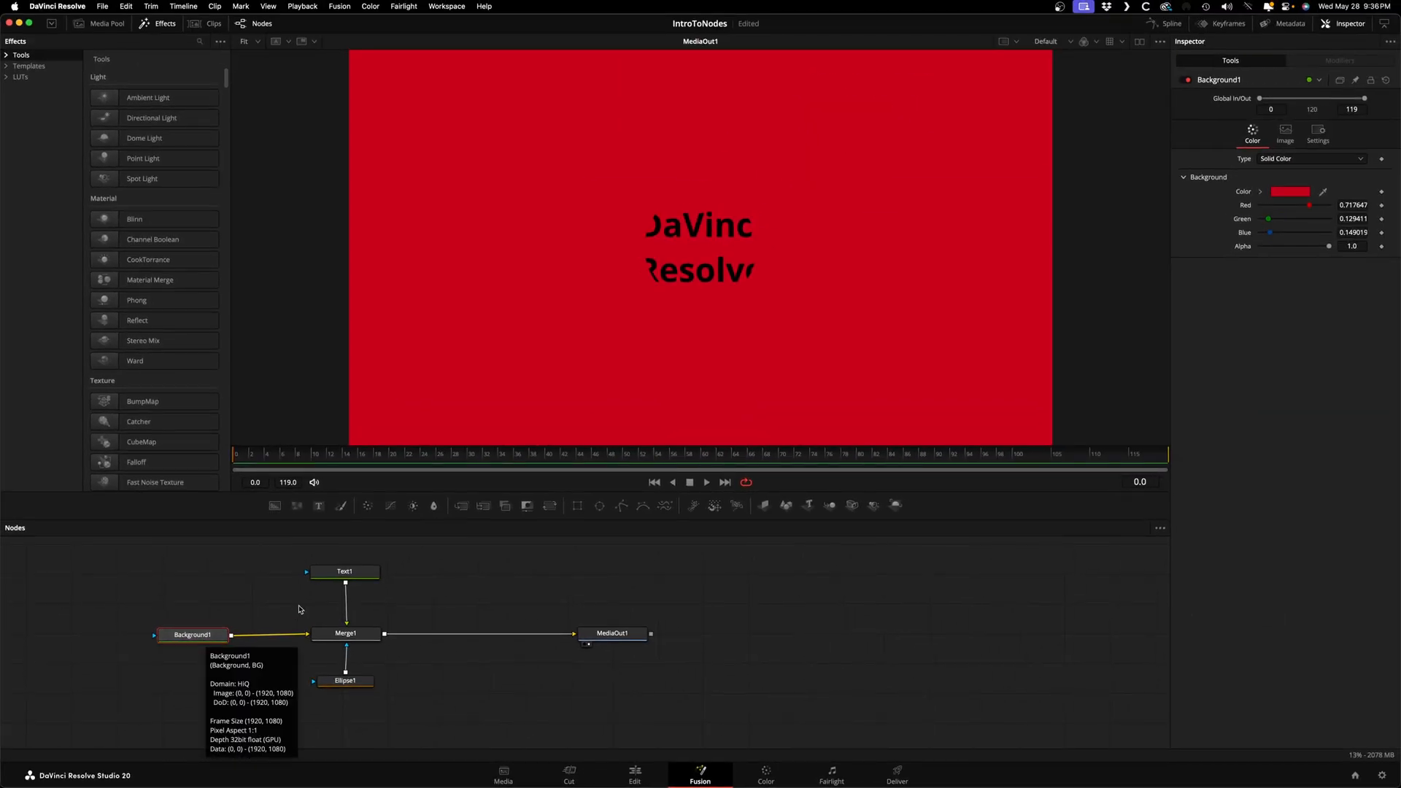
Step: Rename Text1 to 'DaVinci' with F2 and delete the Ellipse1 mask node
click(345, 572)
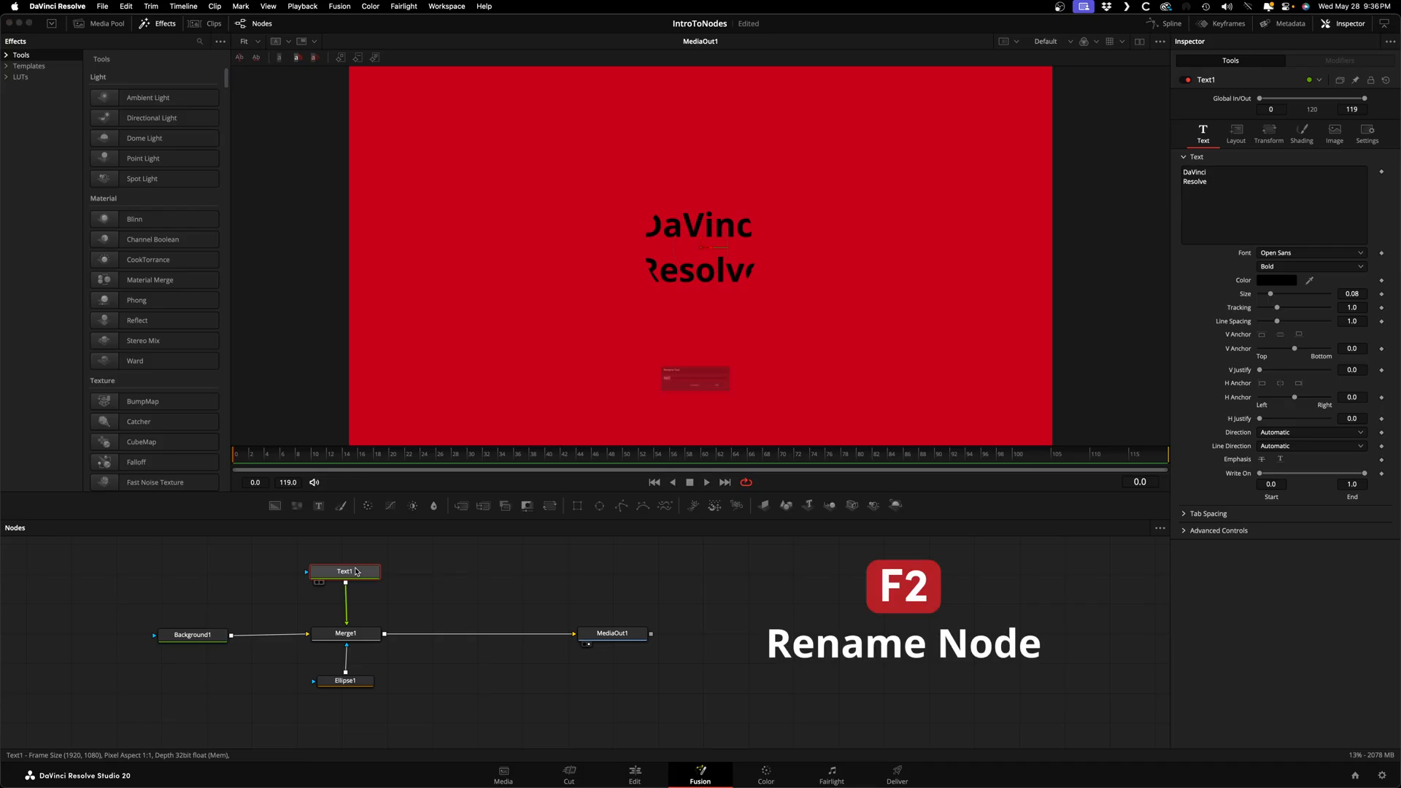
key(f2)
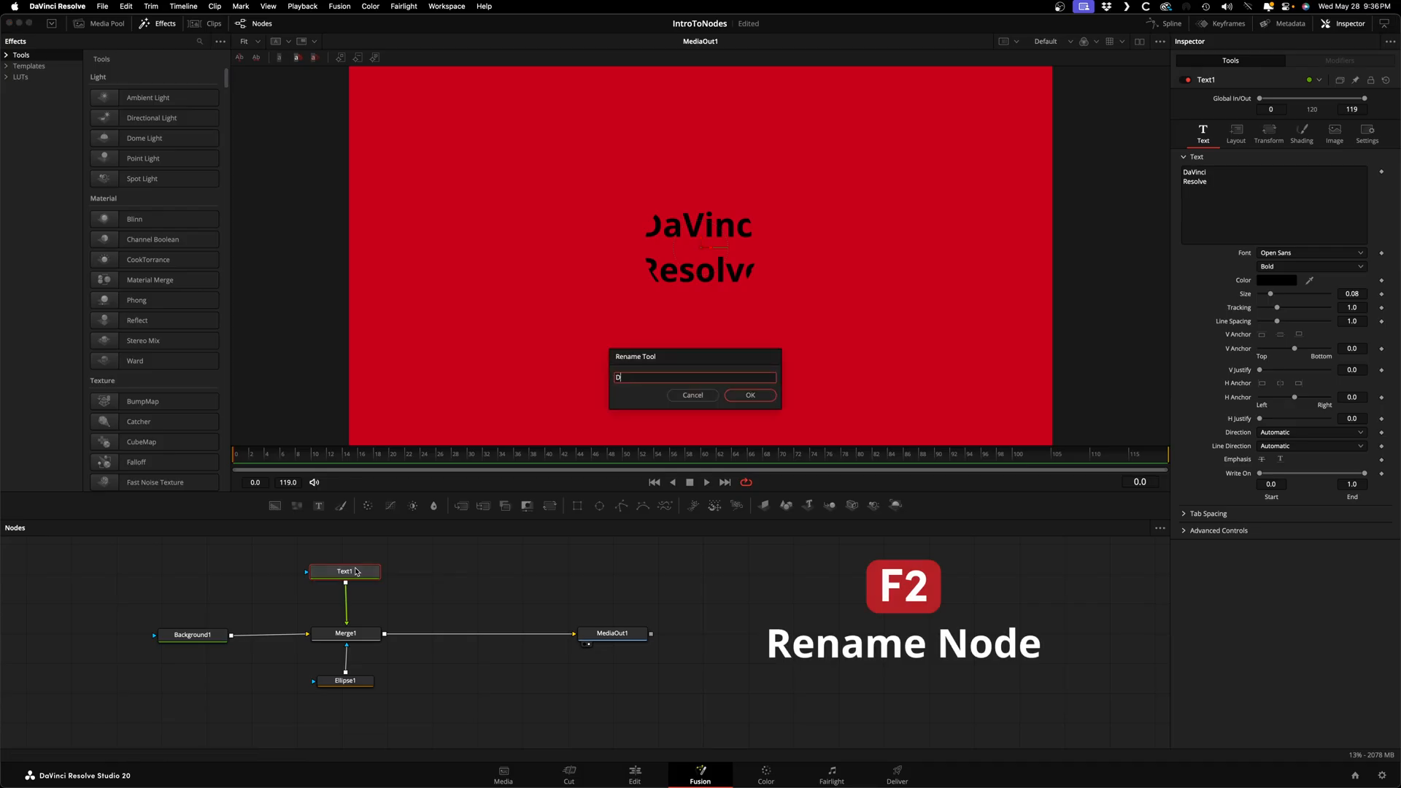
text(aVin)
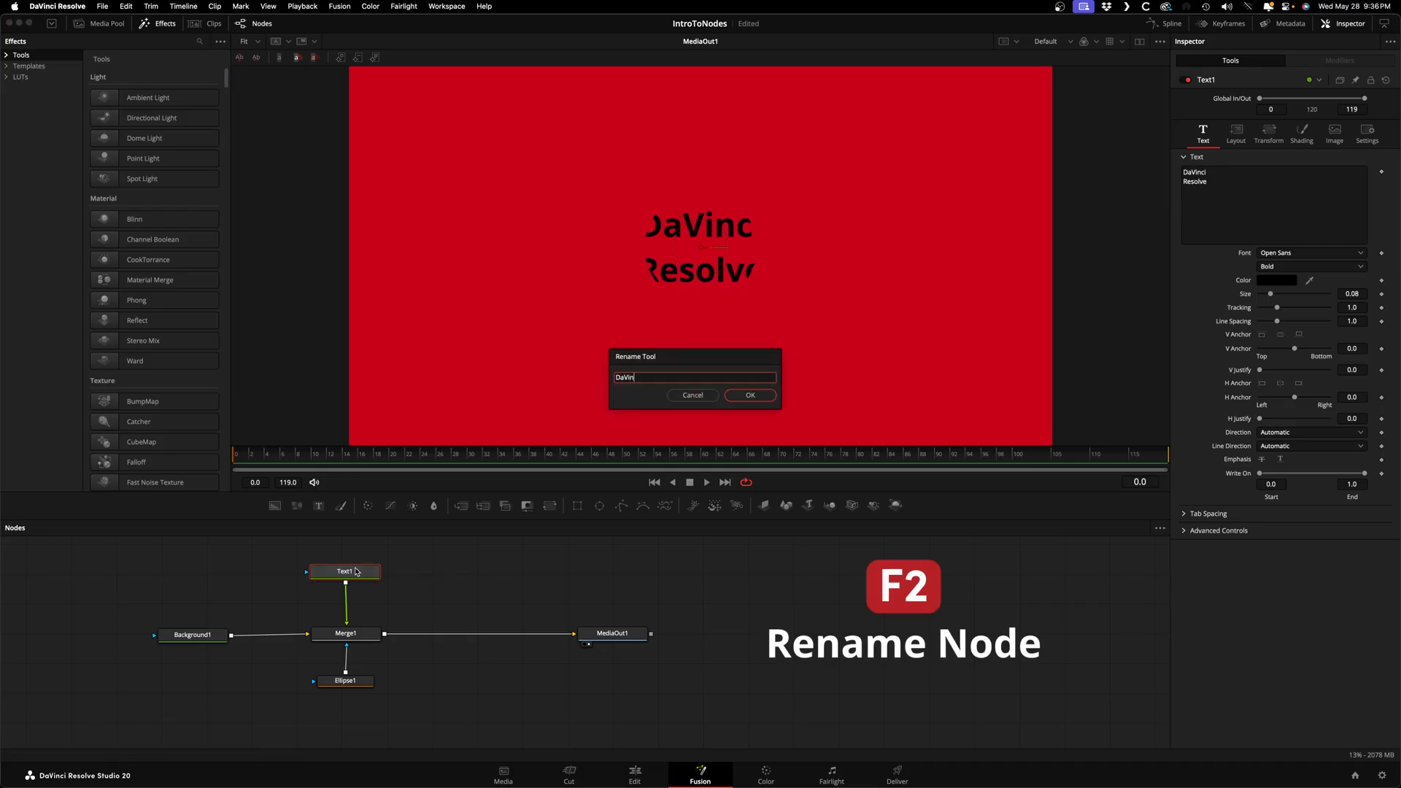
click(750, 395)
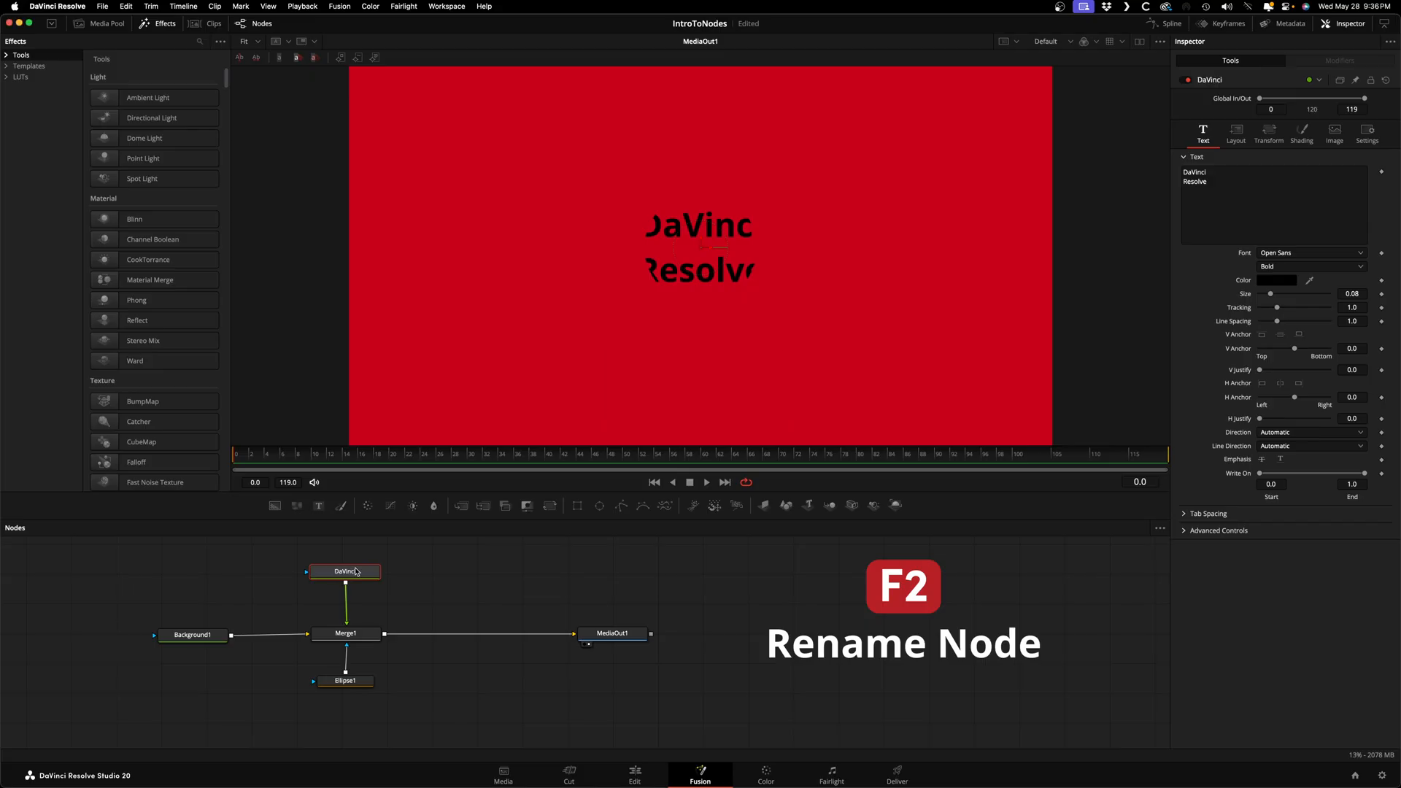
key(F2)
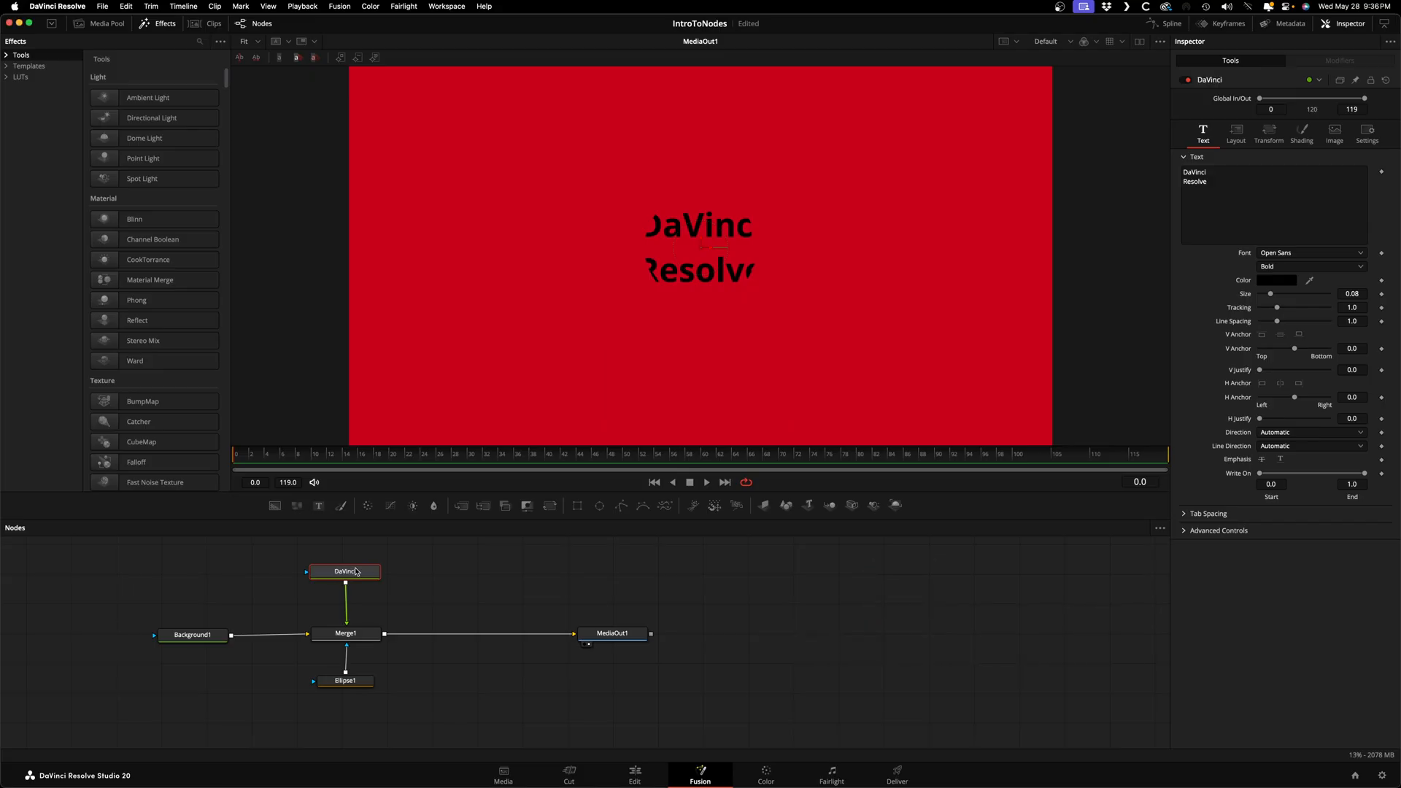
mouse_move(390, 591)
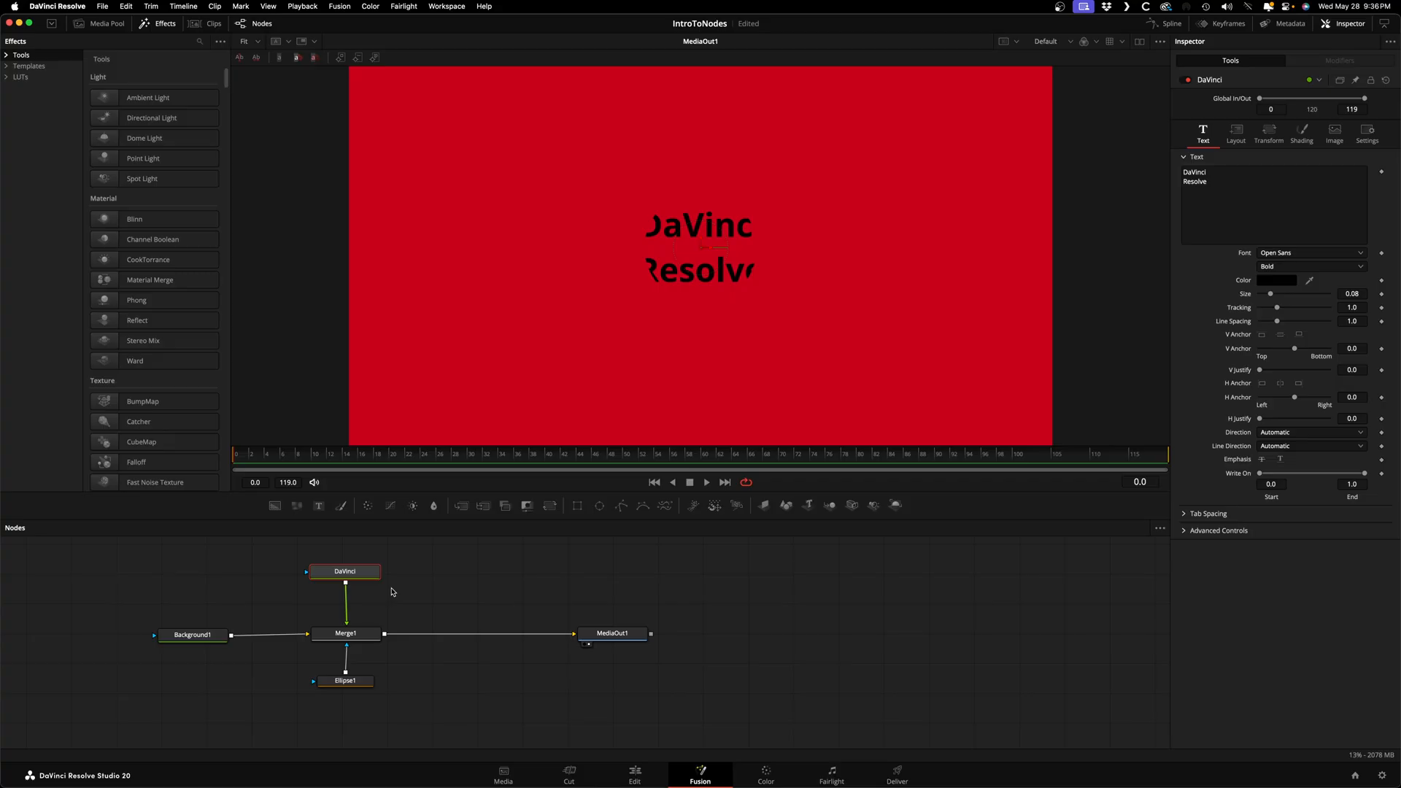
right_click(390, 591)
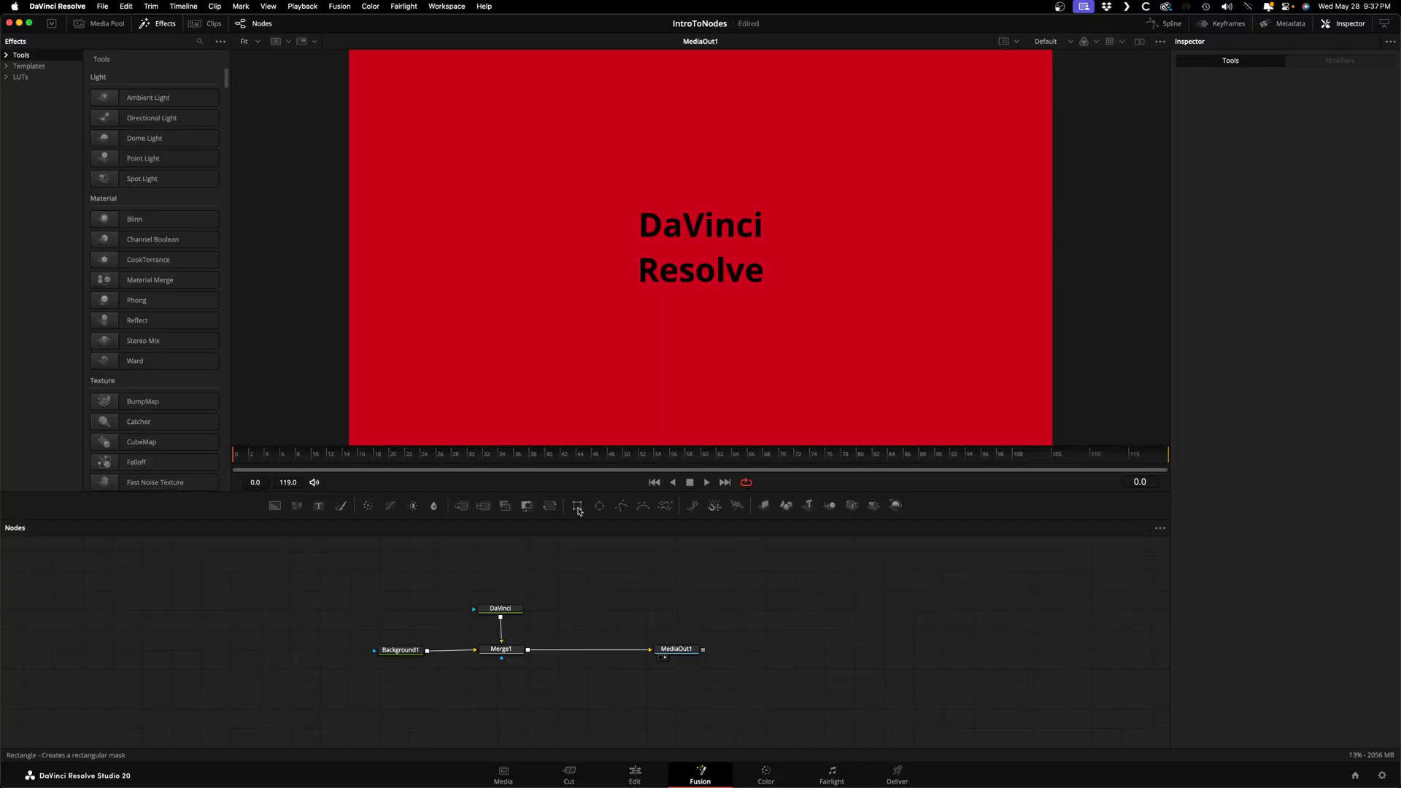
Step: Add a Rectangle mask keyframing Height 0.0354 to 0.354 by frame 45, play it, and select Background1
click(578, 505)
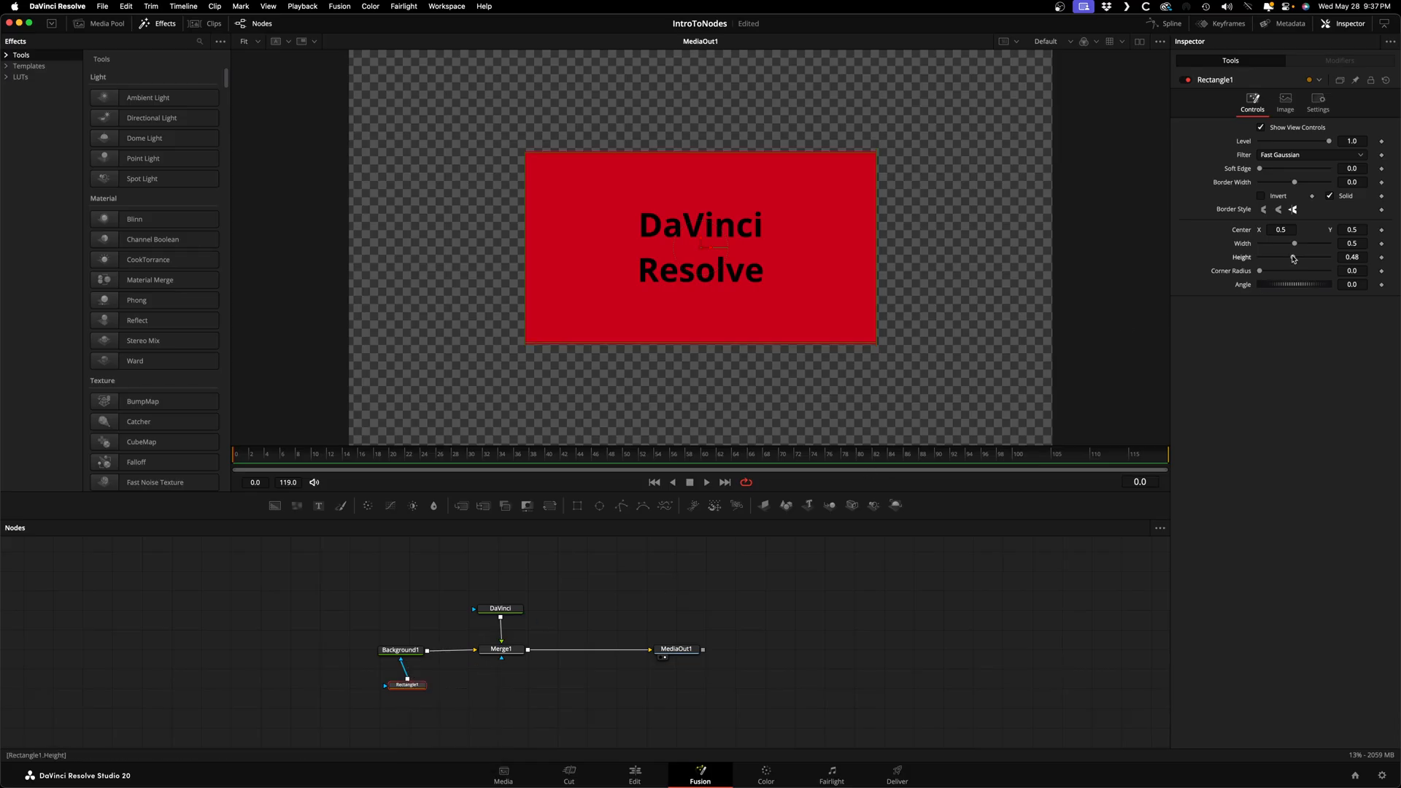
drag(1296, 257, 1284, 258)
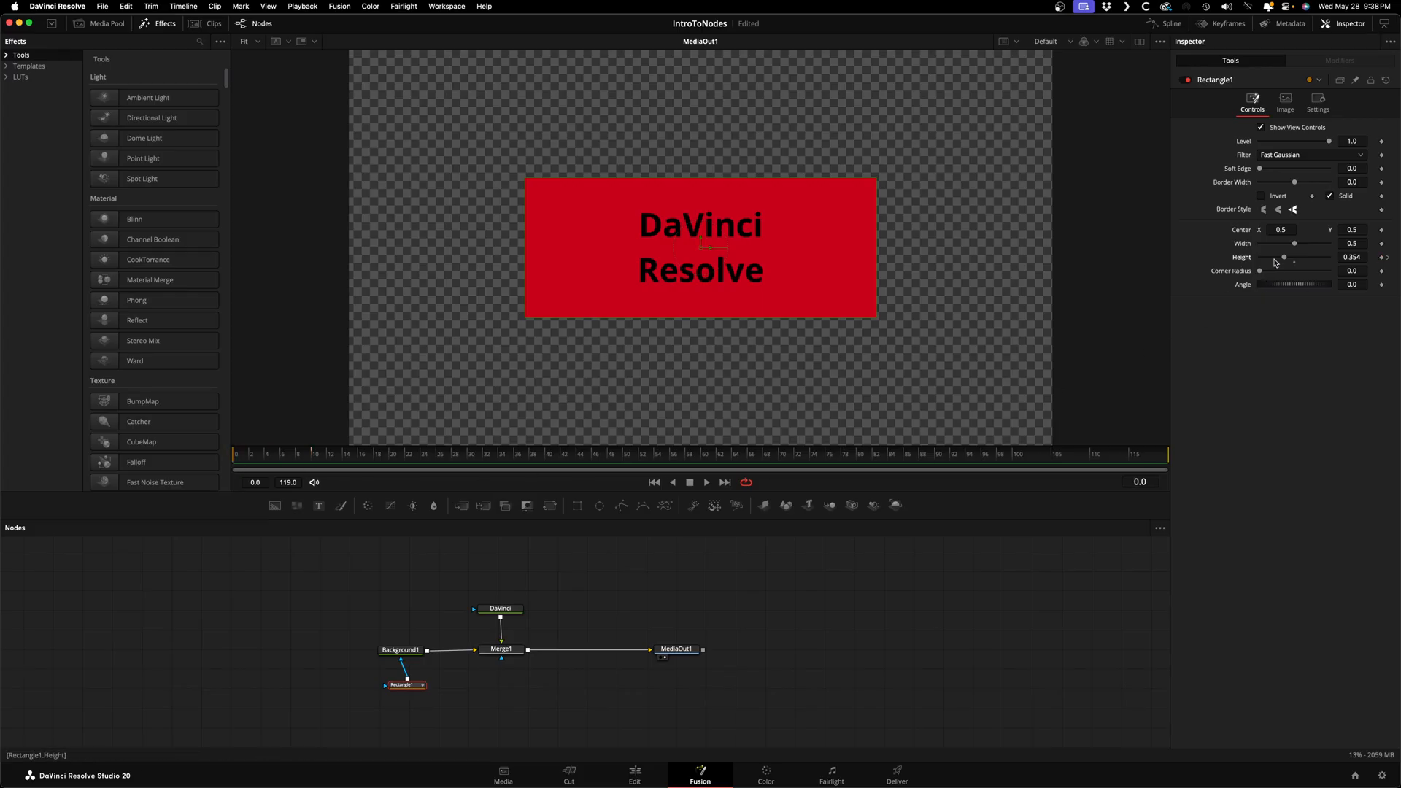
drag(1292, 257, 1260, 258)
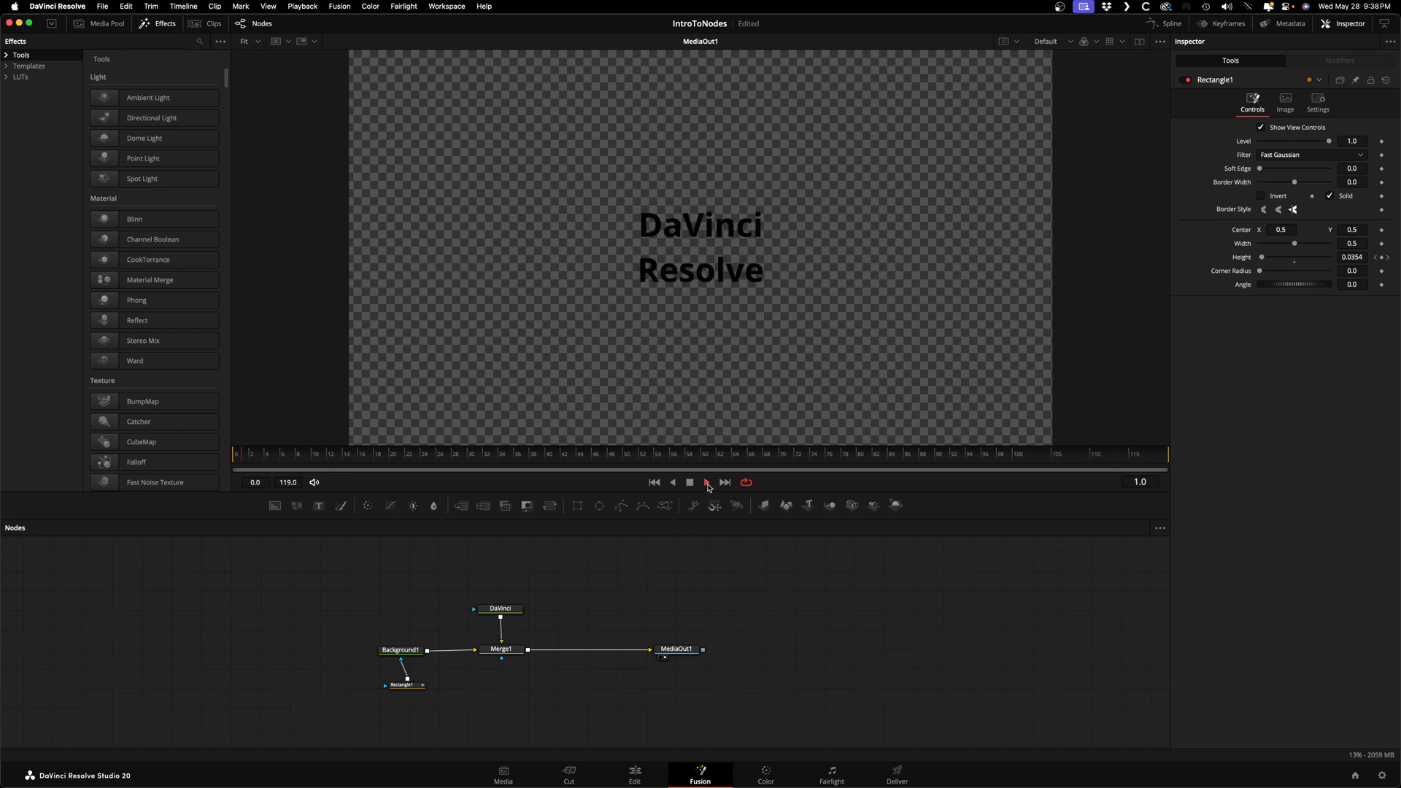
click(705, 482)
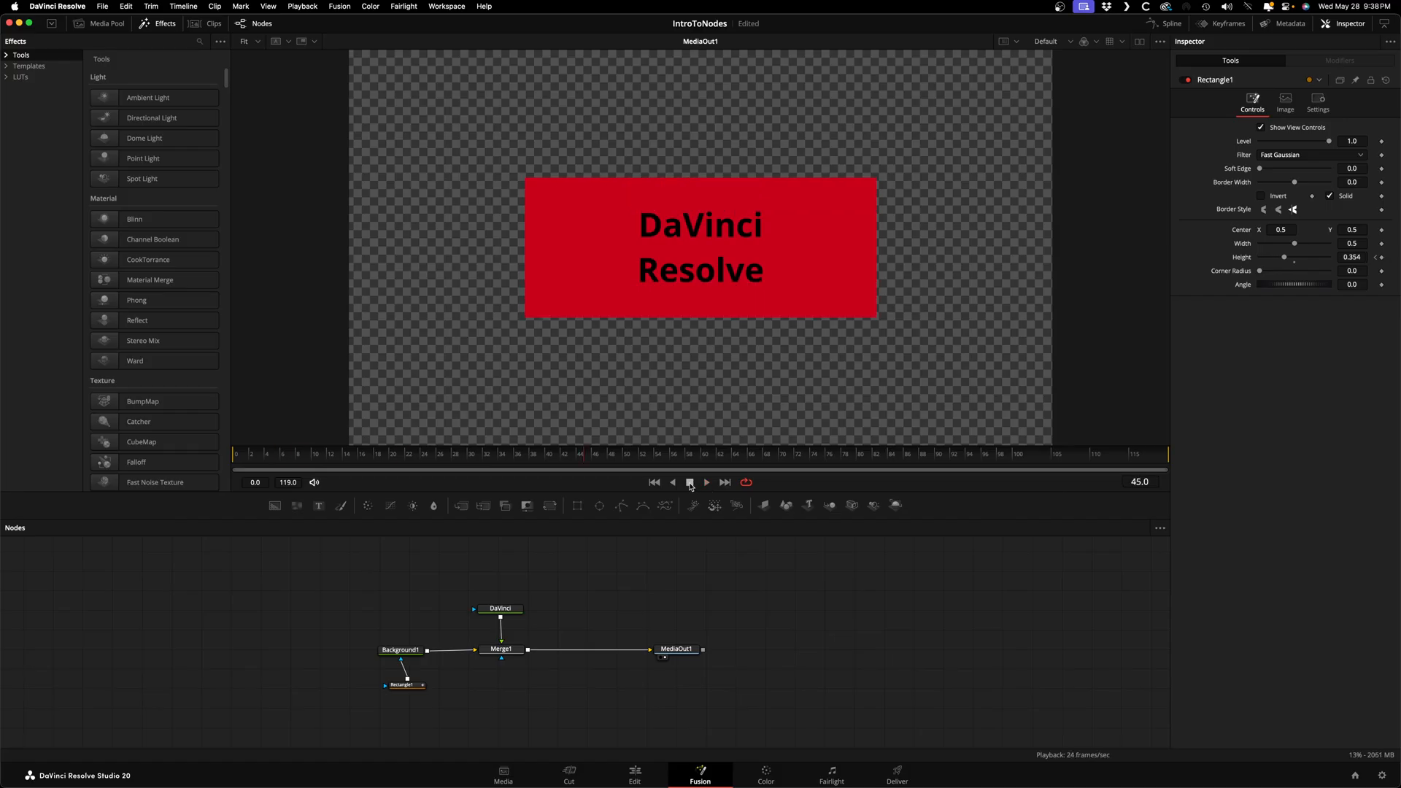
click(402, 649)
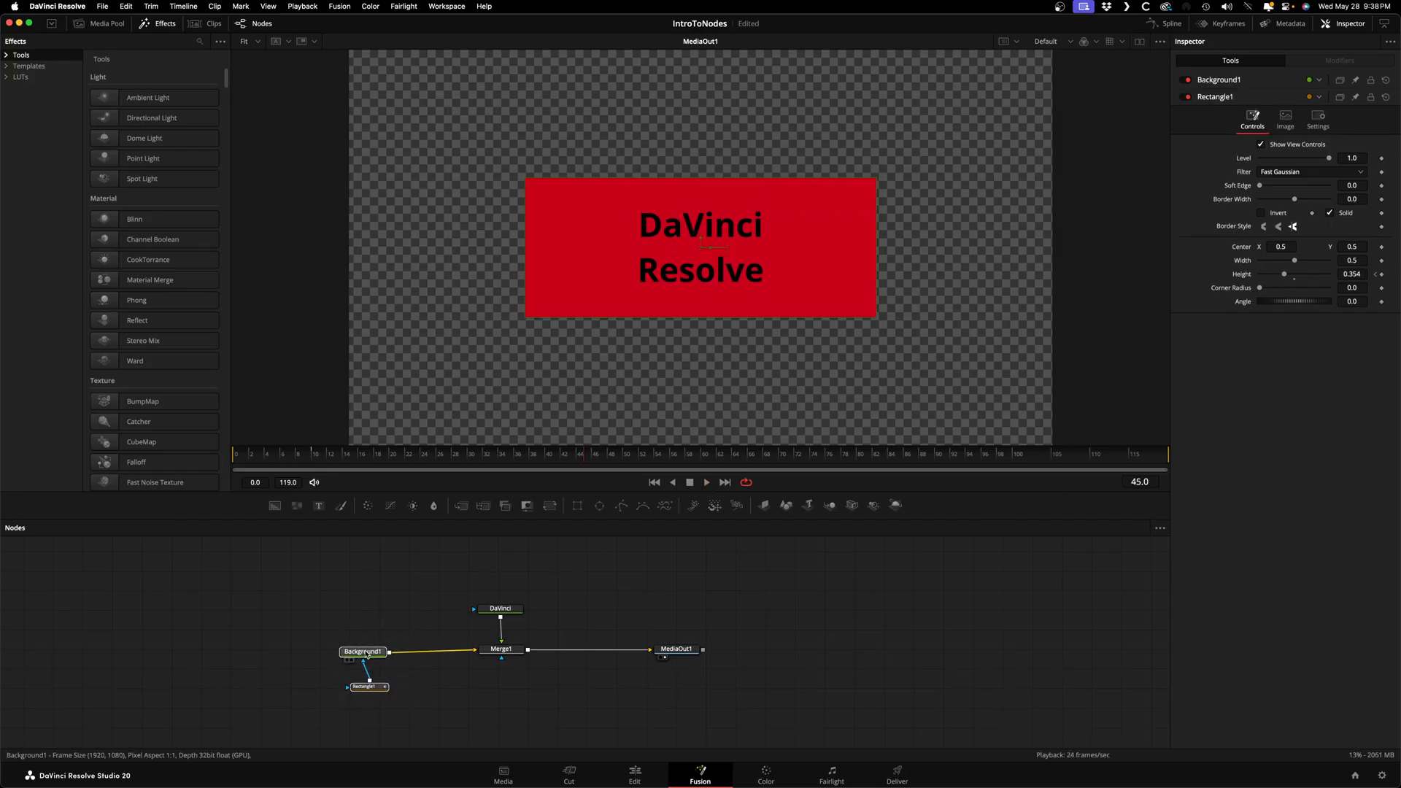
click(363, 652)
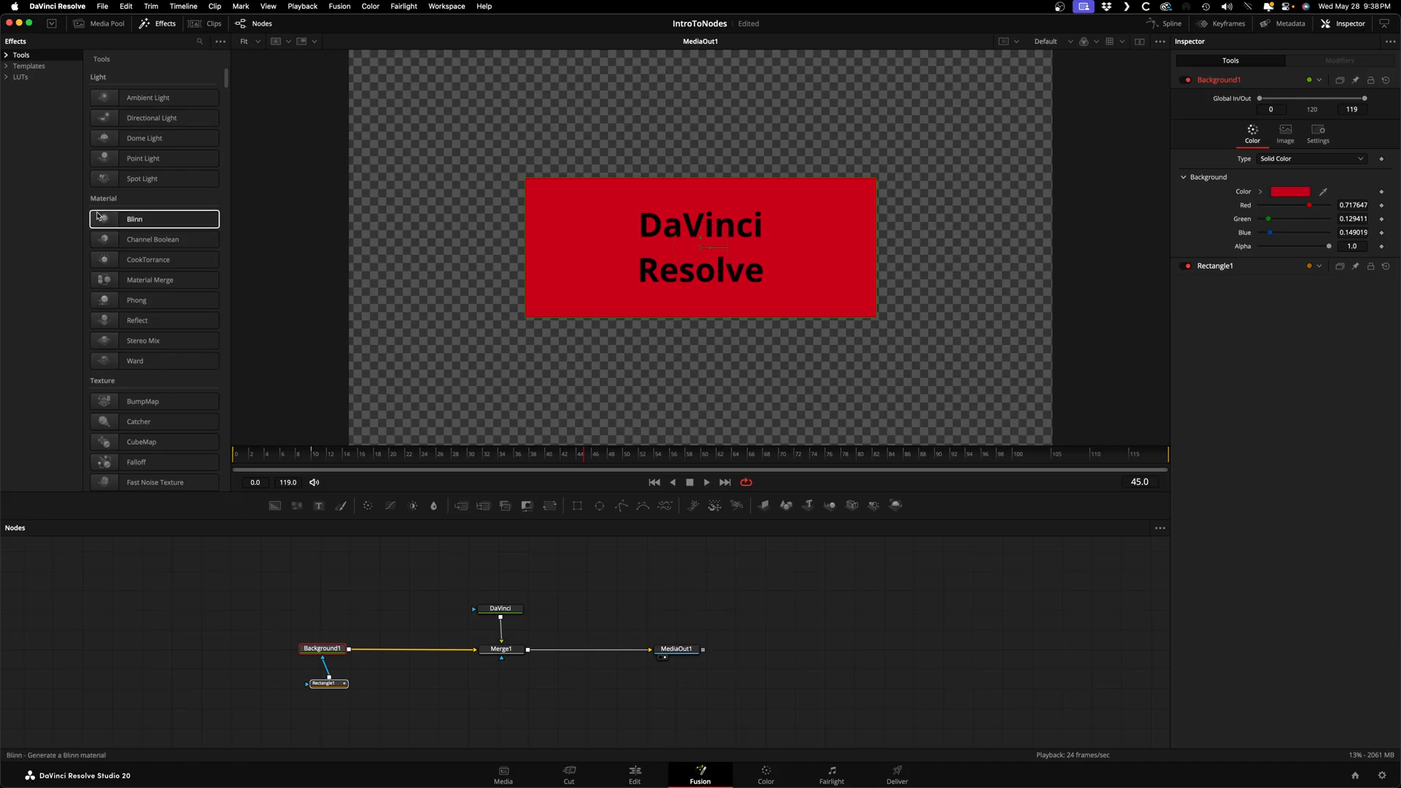
Step: Add the Paper generator from Templates > Edit > Generators as a node
click(29, 65)
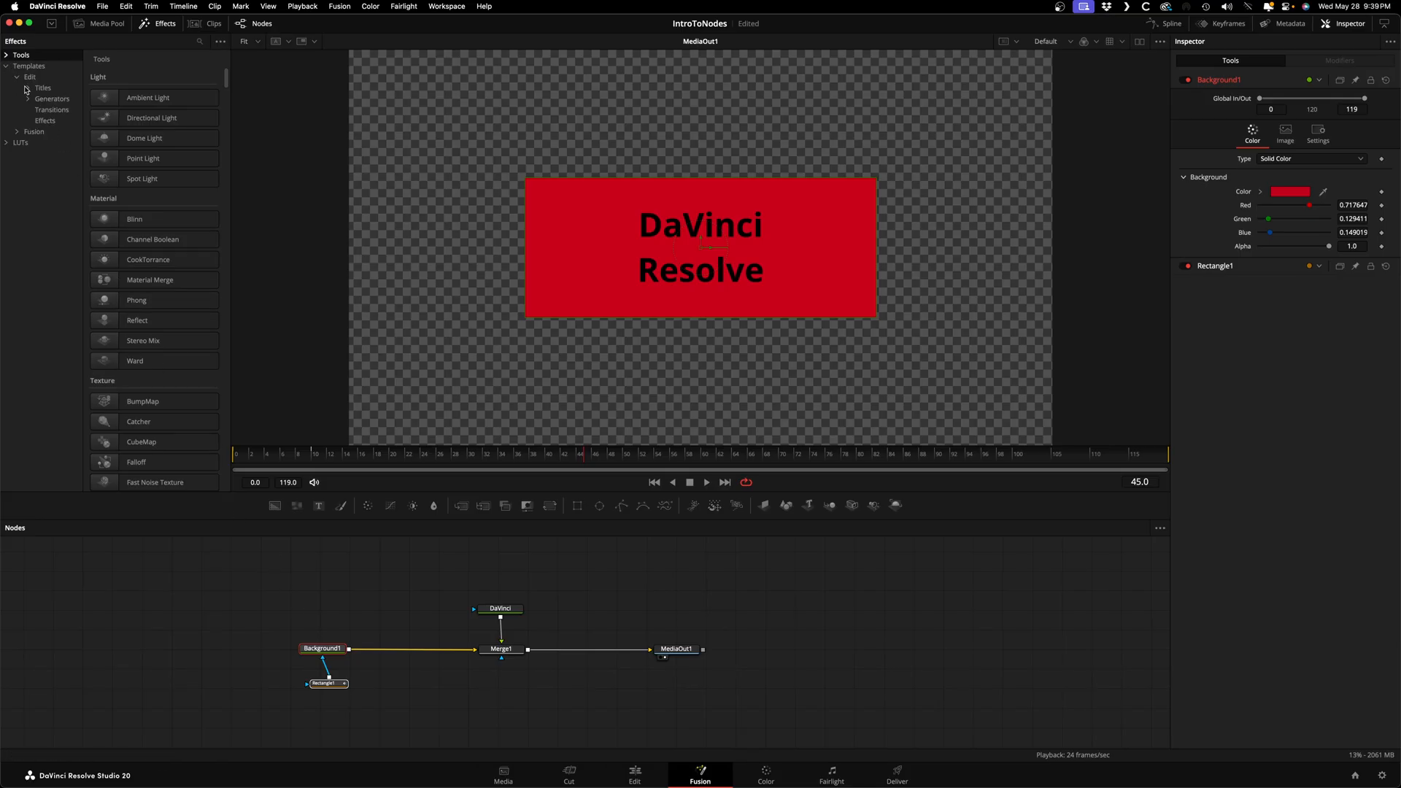
click(52, 98)
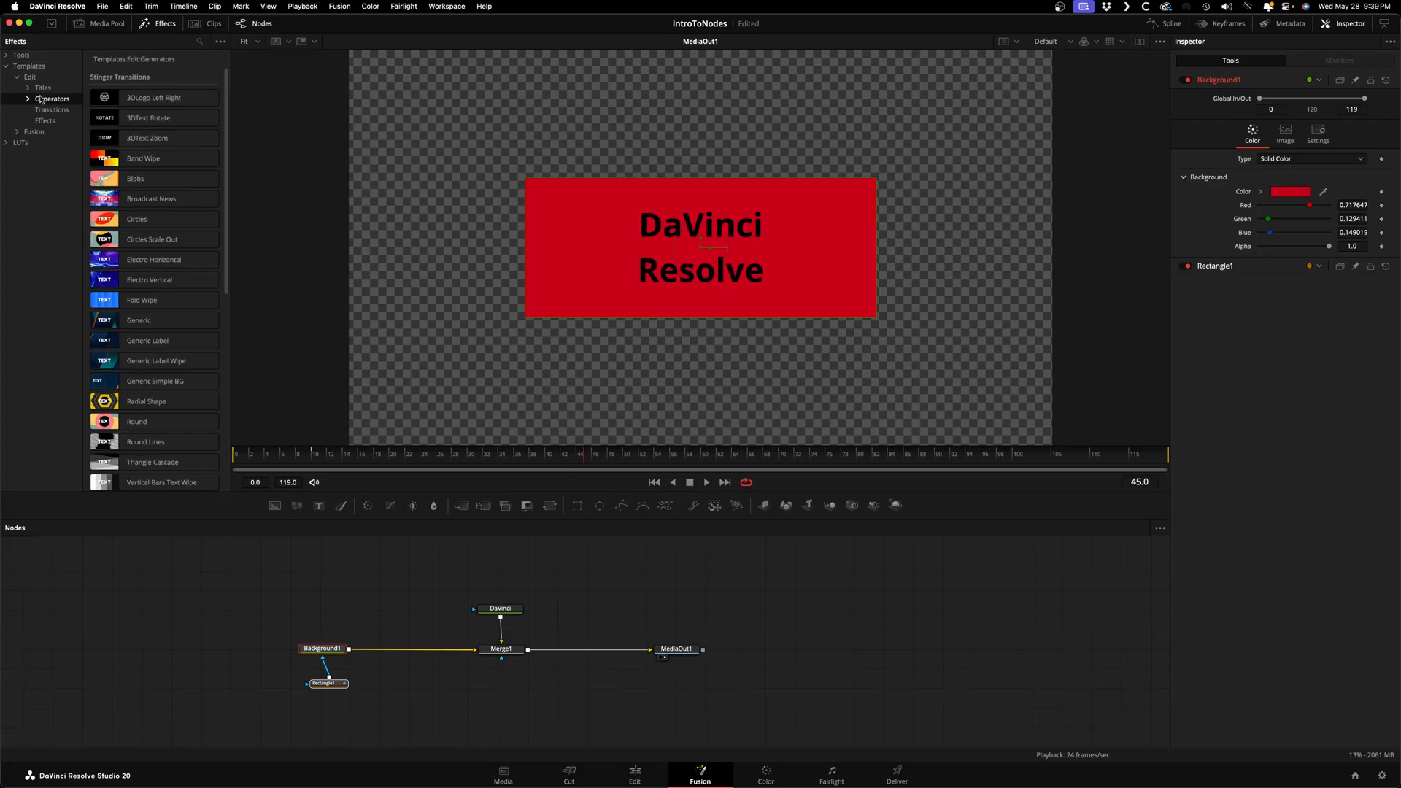
scroll(down, 3)
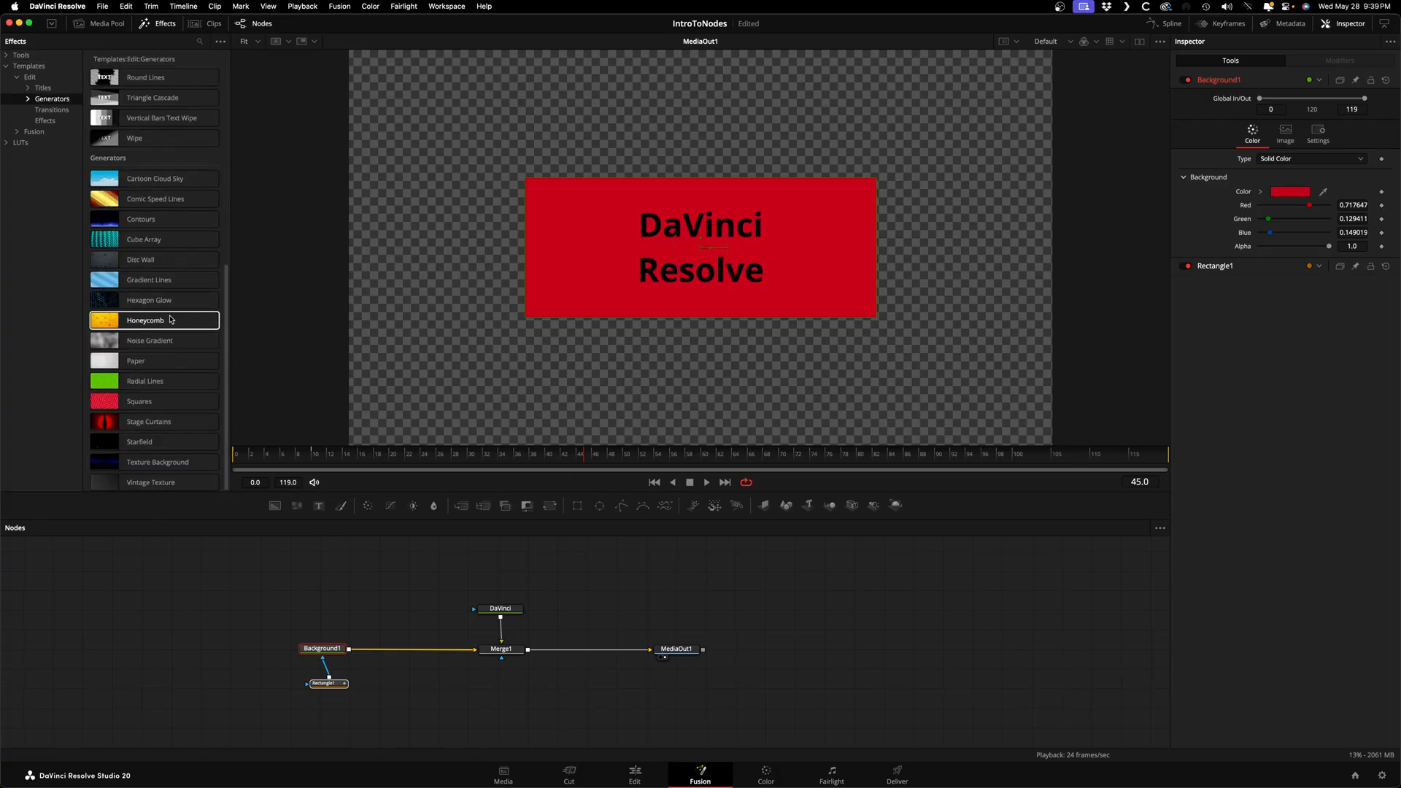
click(135, 359)
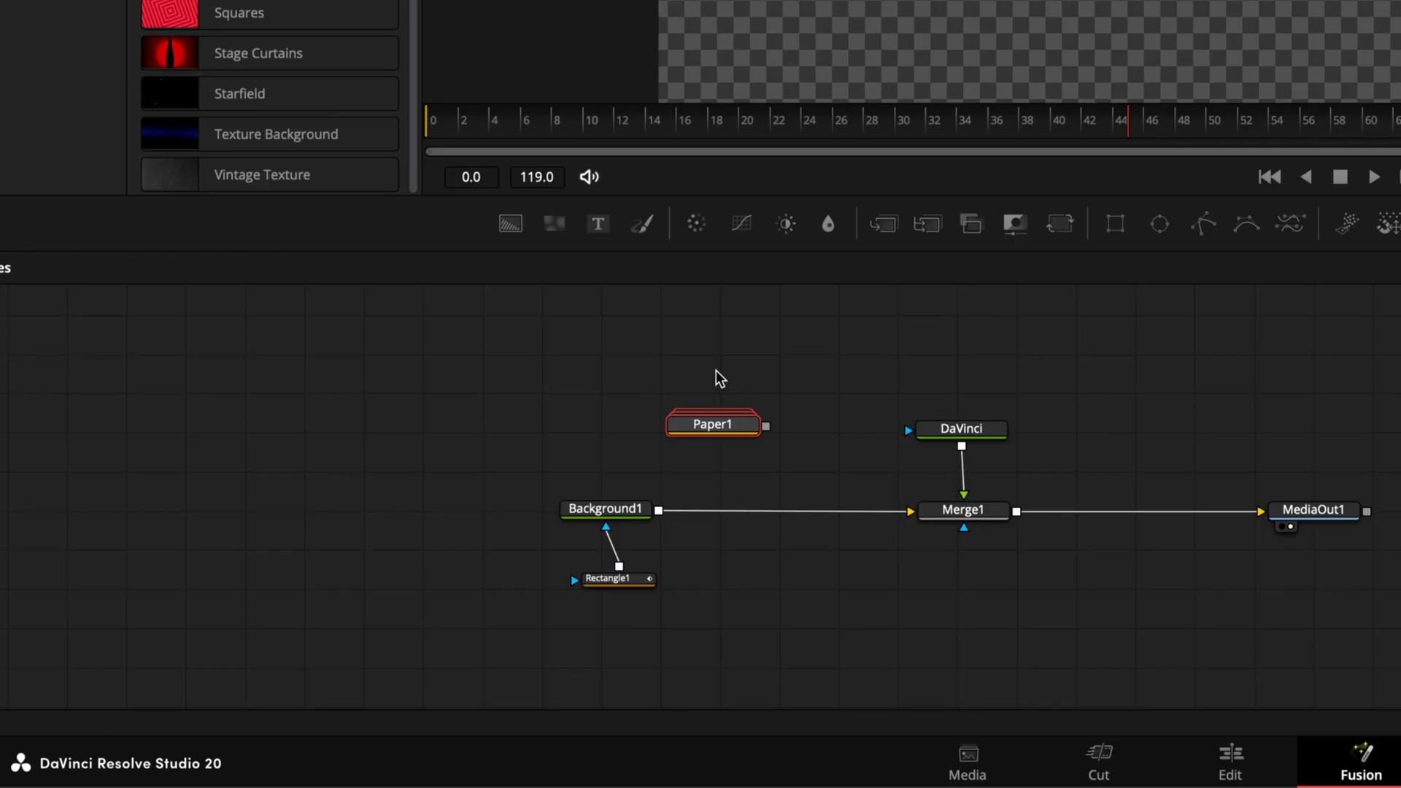
Step: Expand the Paper1 group with Cmd+E and drag its output toward Background1
key(cmd+e)
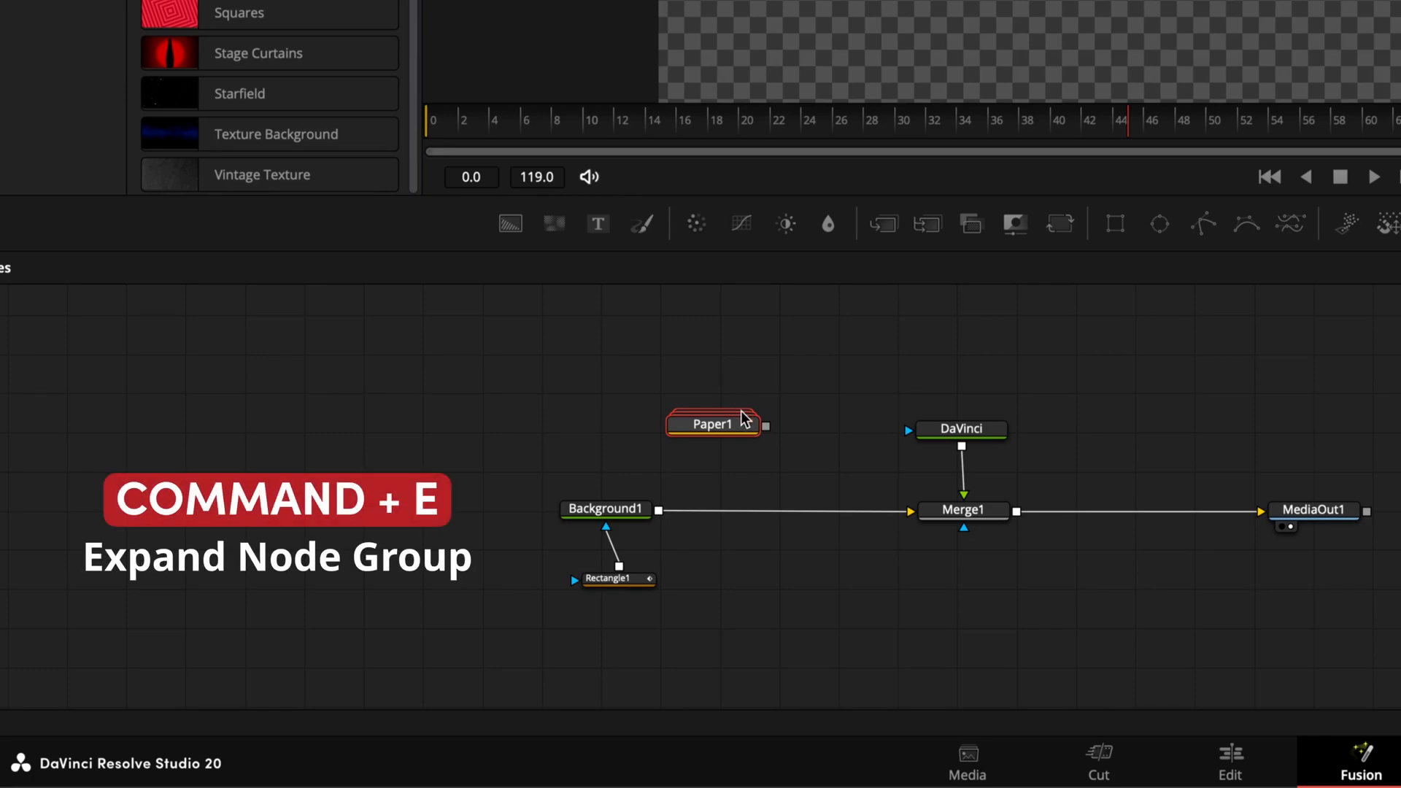
key(cmd+e)
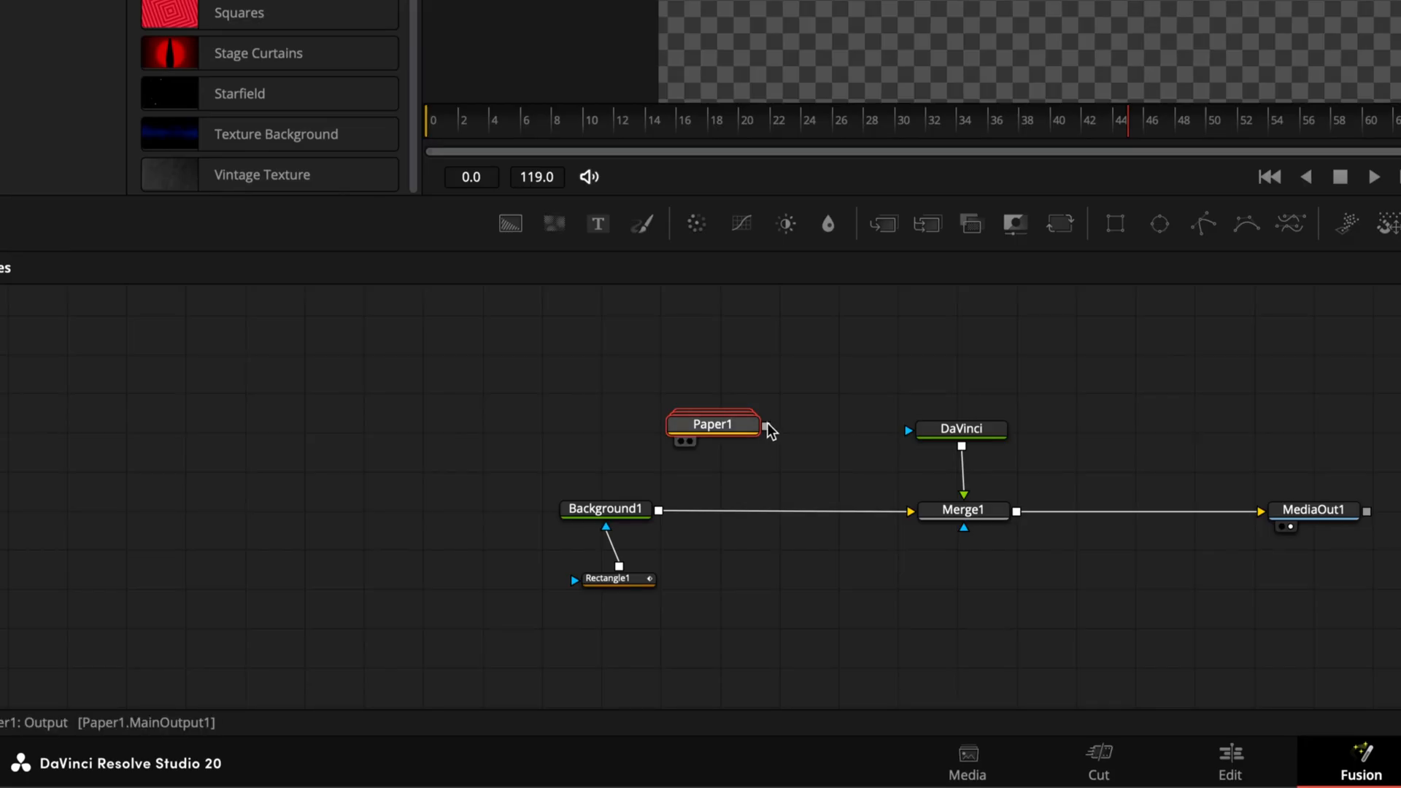
drag(764, 424, 658, 514)
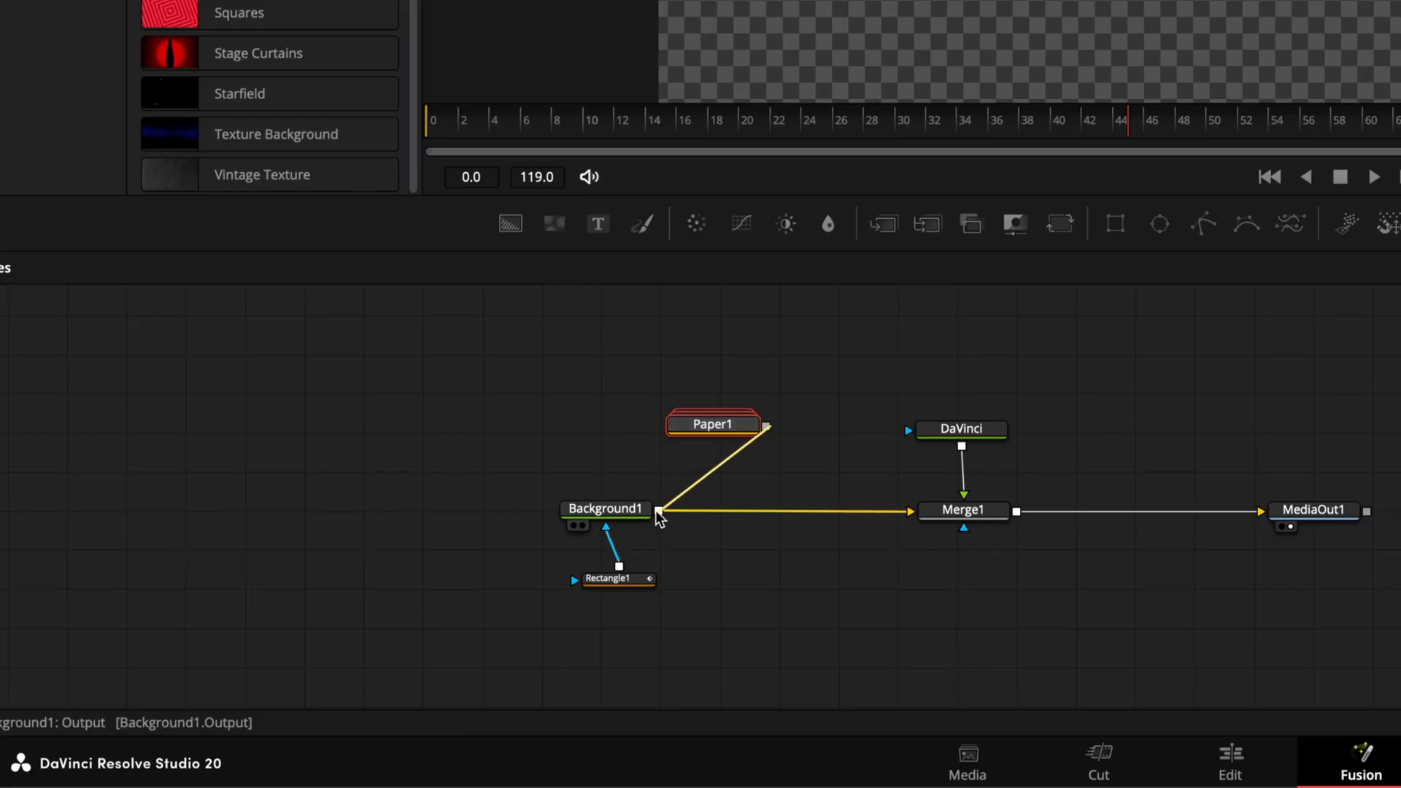